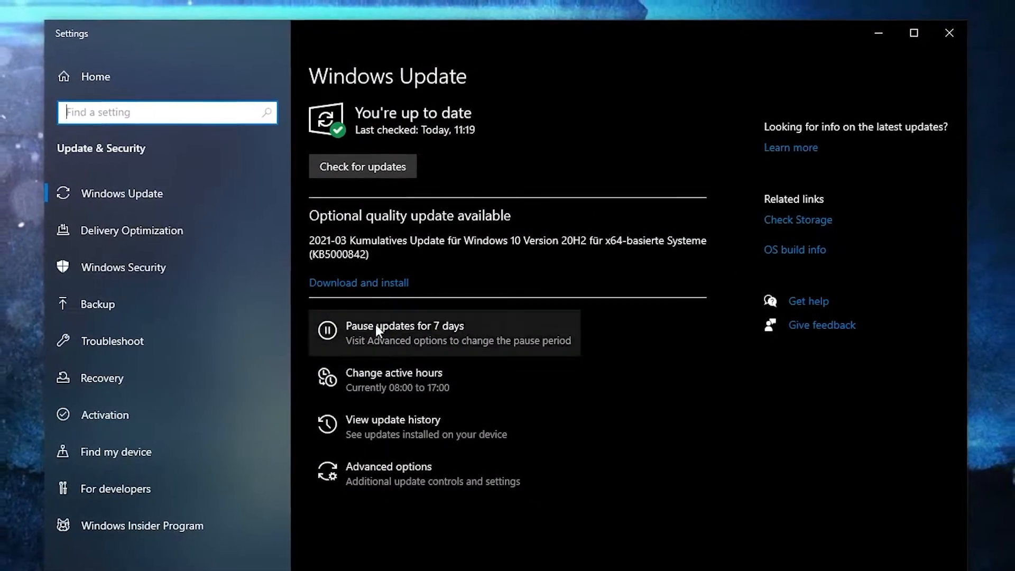
- Pause Windows updates for a week and turn off PUBG Lite's dynamic resolution
left_click(363, 167)
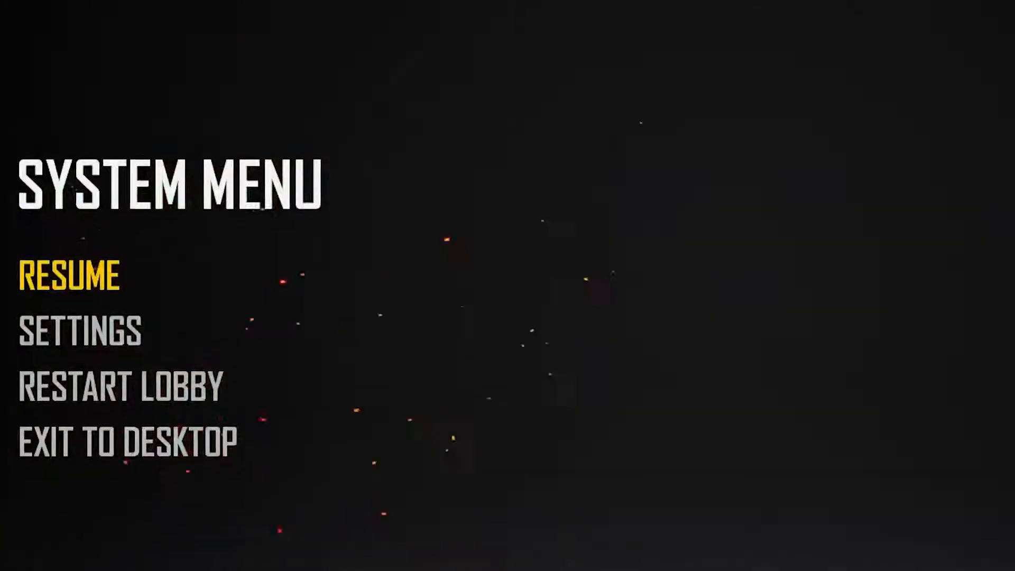
mouse_move(136, 317)
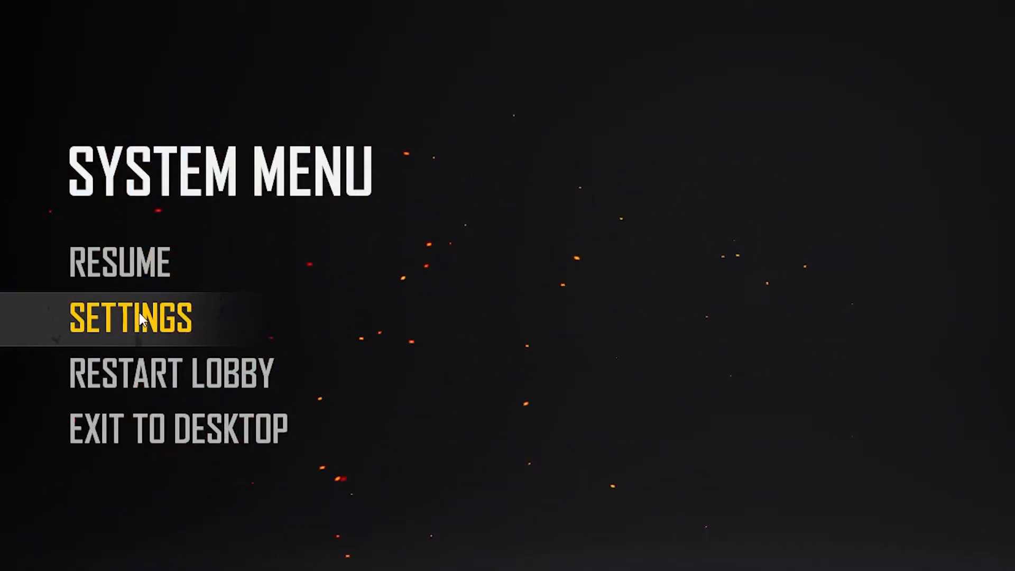
left_click(132, 317)
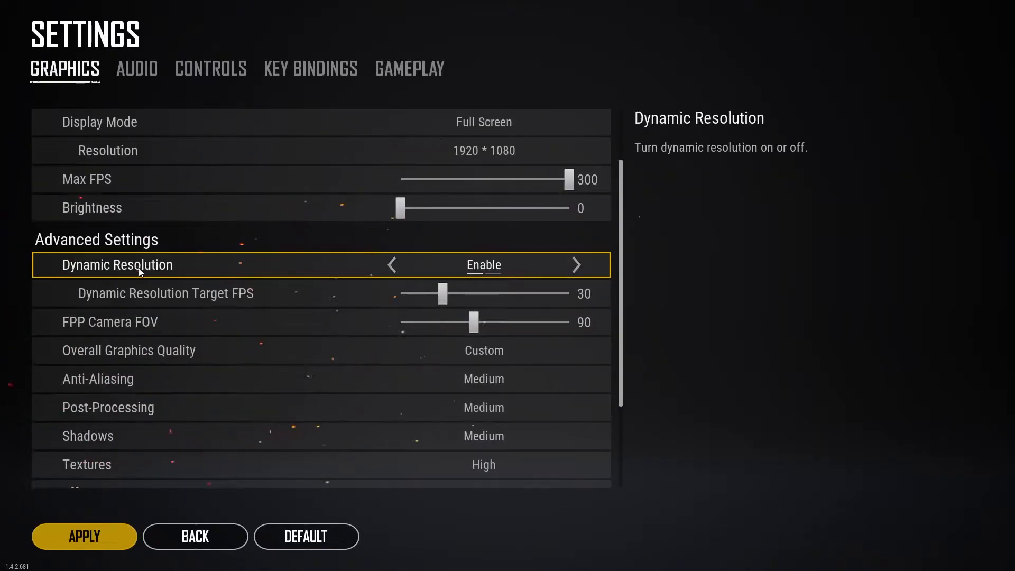
left_click(576, 265)
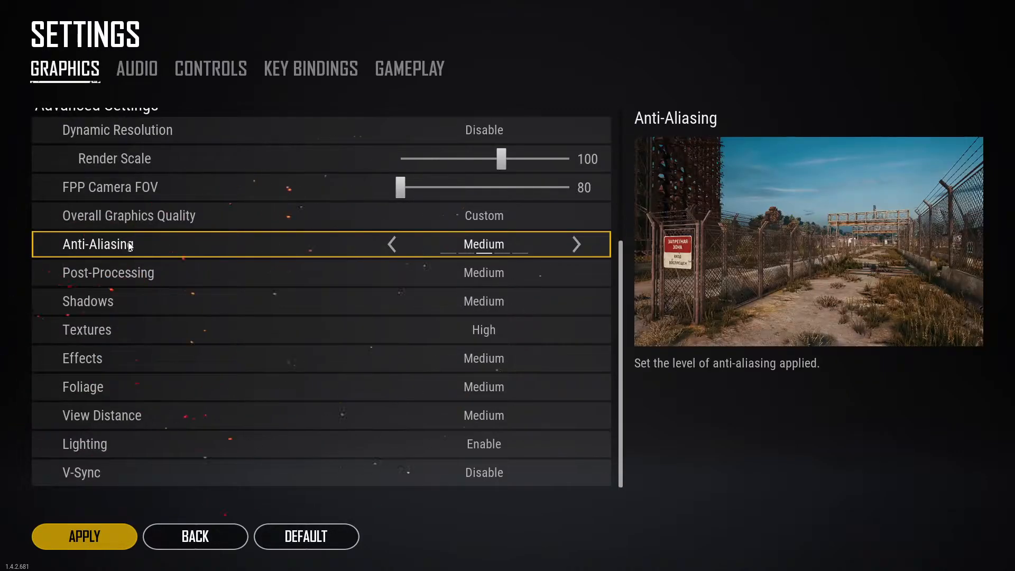
- Set anti-aliasing, texture quality and view distance to Very Low, keeping V-Sync disabled
left_click(392, 244)
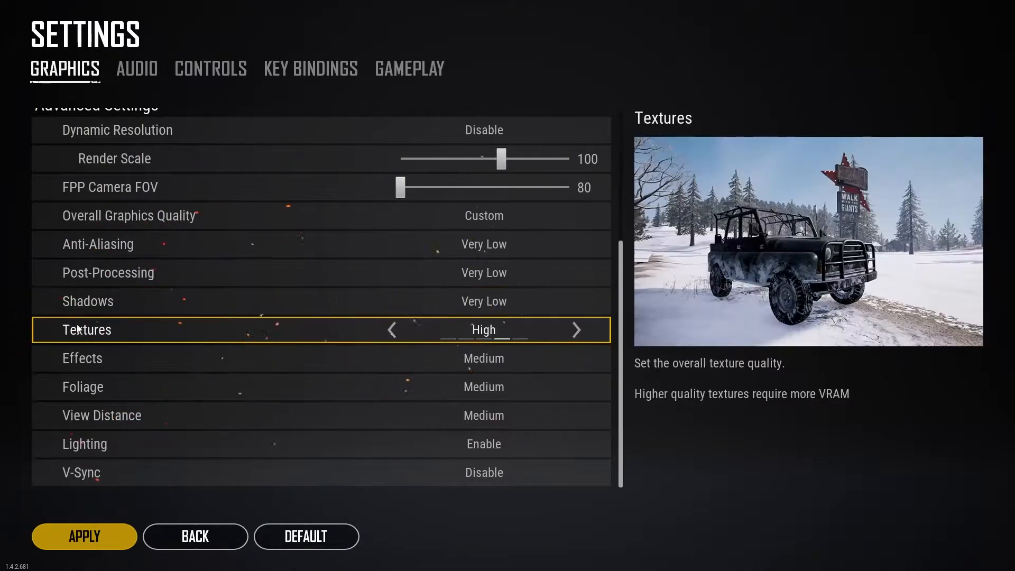
left_click(392, 330)
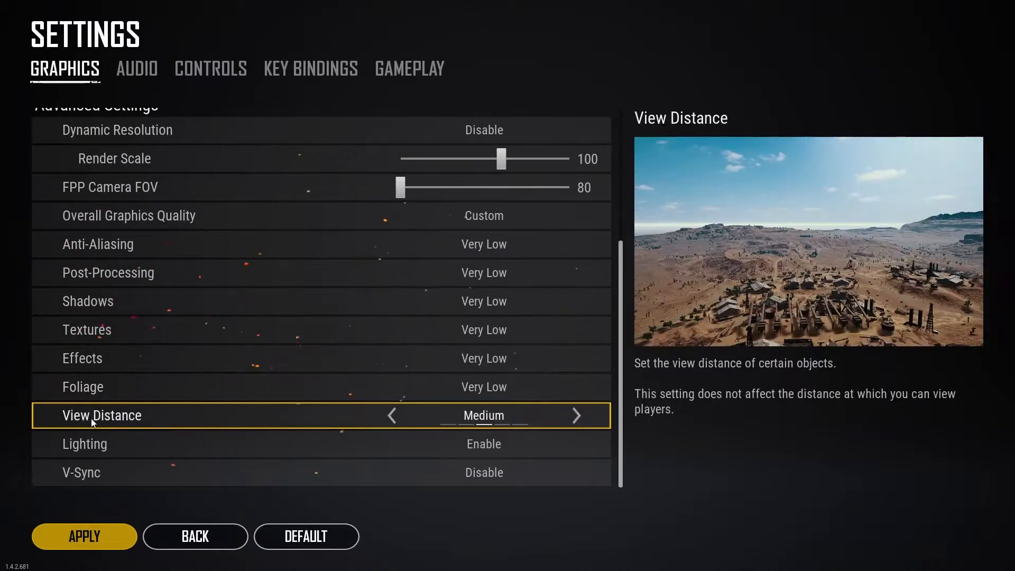
left_click(392, 415)
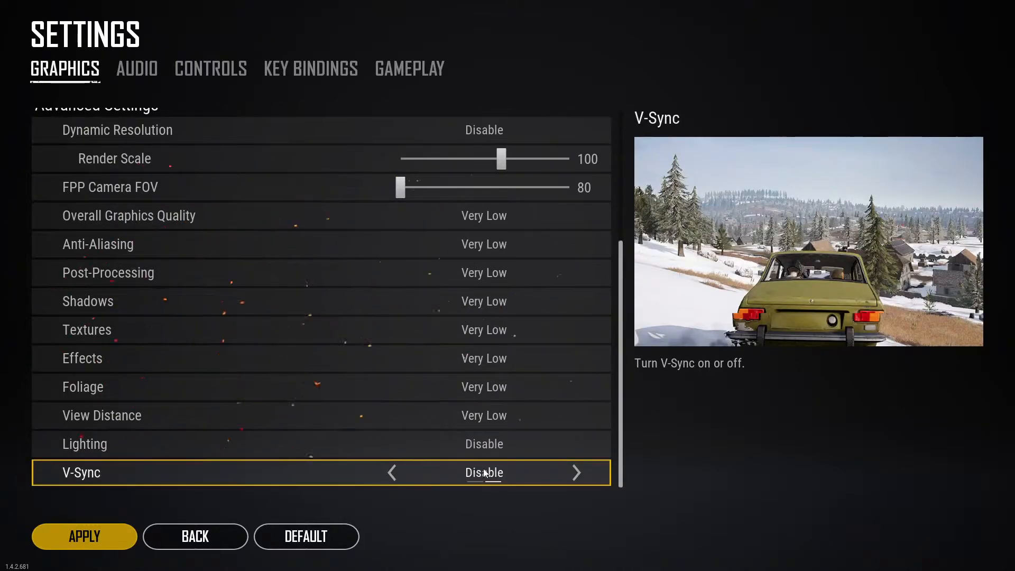
left_click(84, 536)
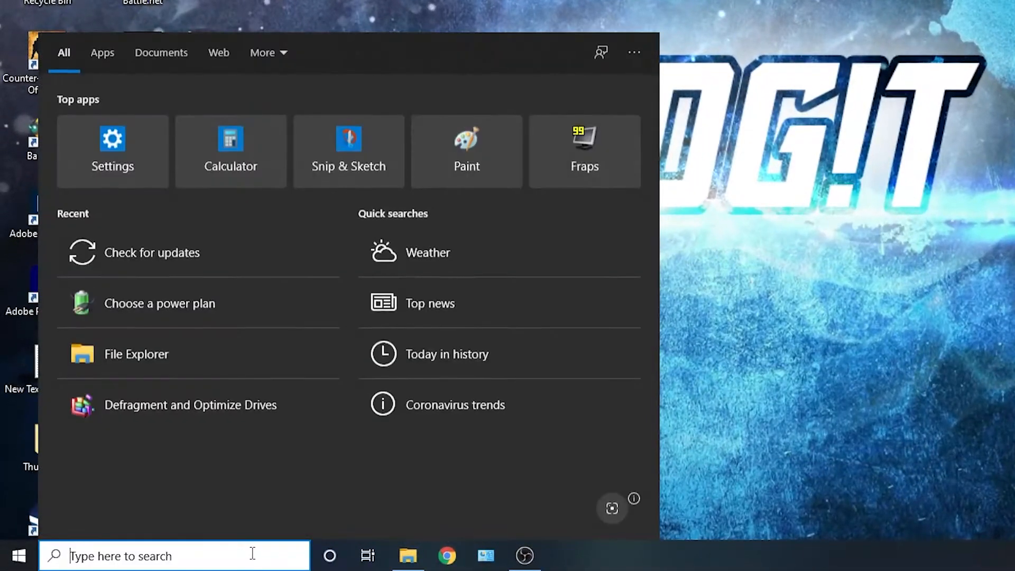
- Open Graphics settings from a 'graphics settings' search and browse for an app
type("graphics settings")
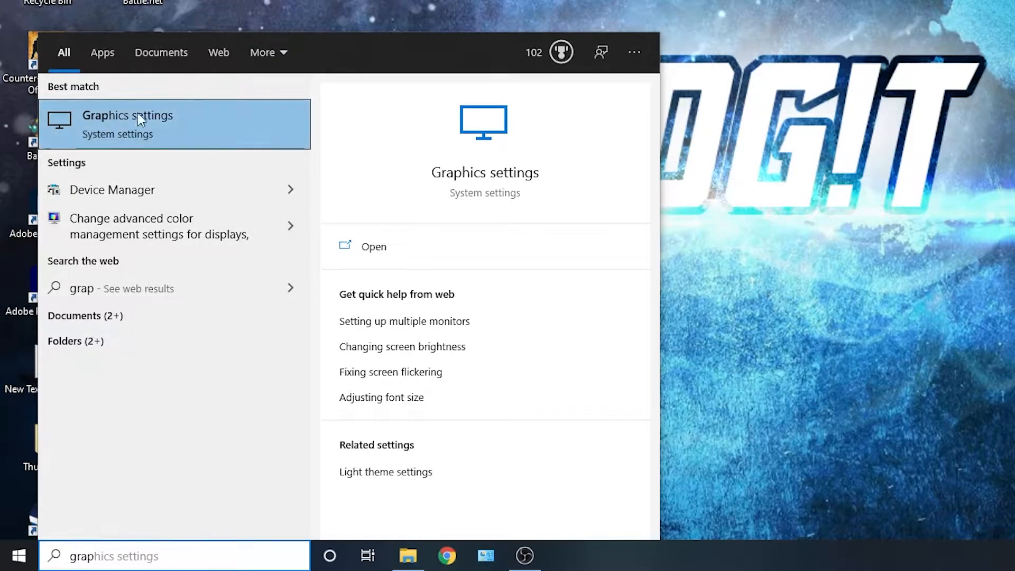
left_click(128, 123)
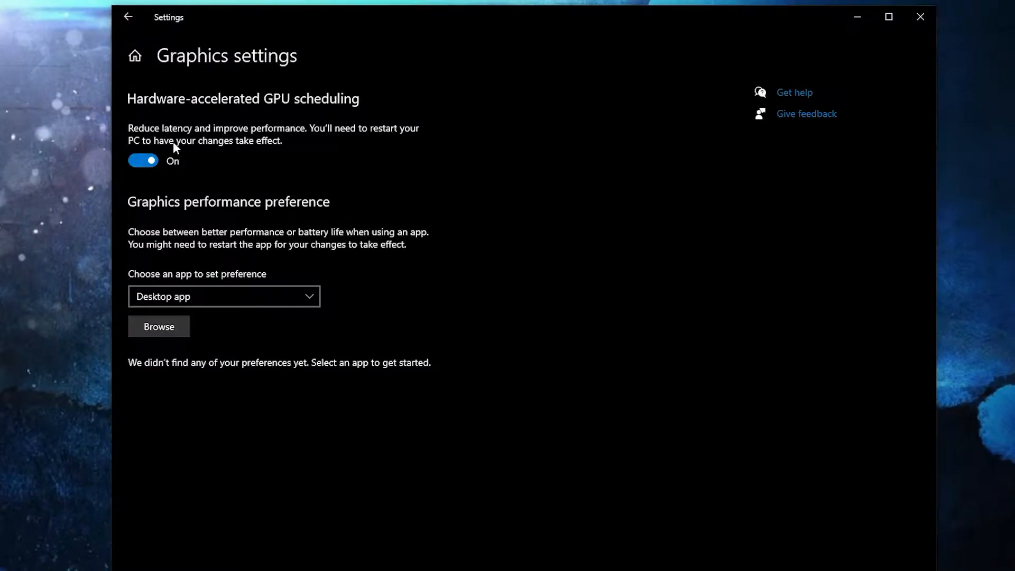
mouse_move(158, 326)
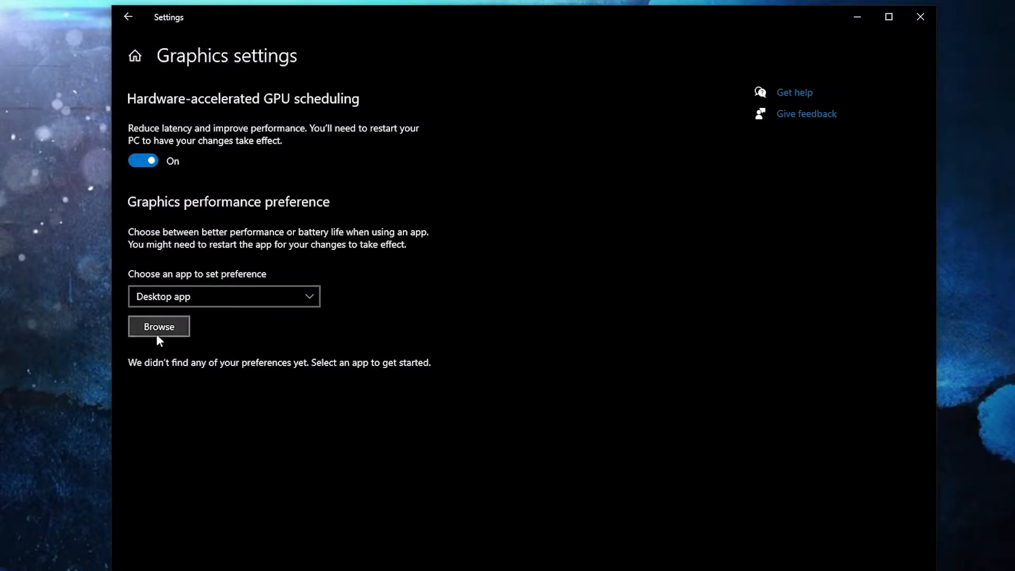
left_click(159, 326)
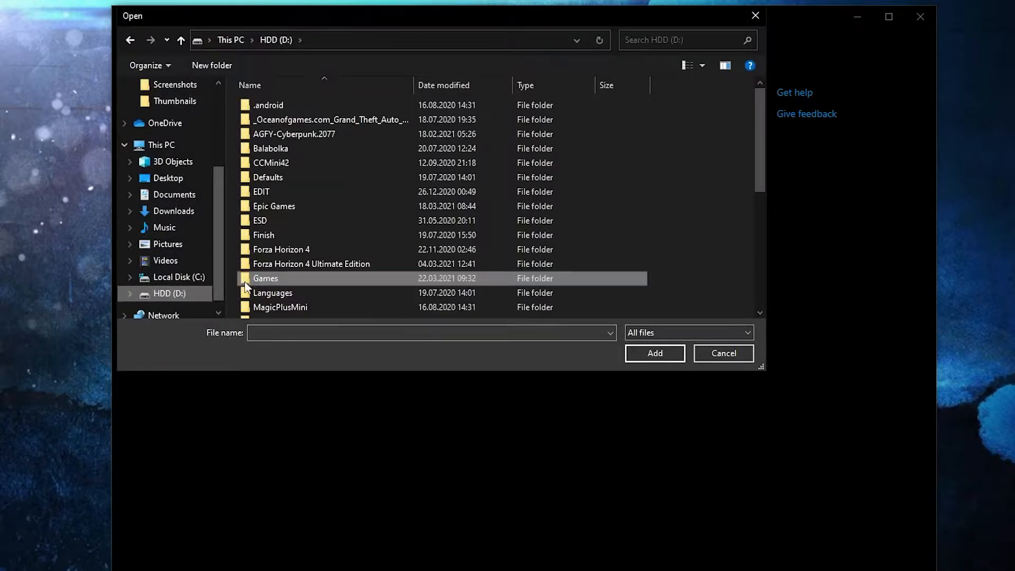
- Navigate to D:\Games\PUBGLite\Client\ShadowTrackerExtra\Binaries\Win64 in the file browser
double_click(265, 277)
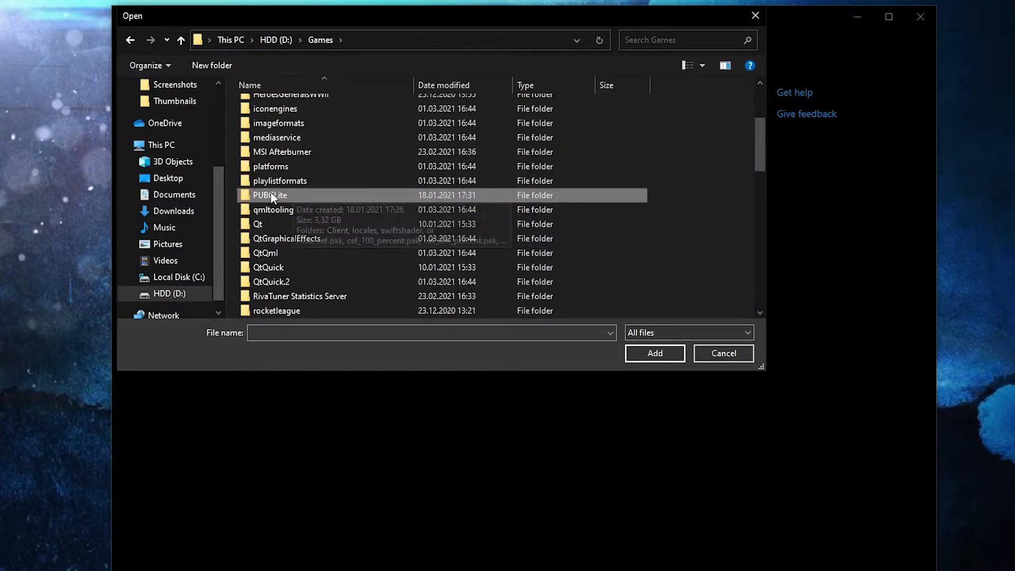
double_click(269, 195)
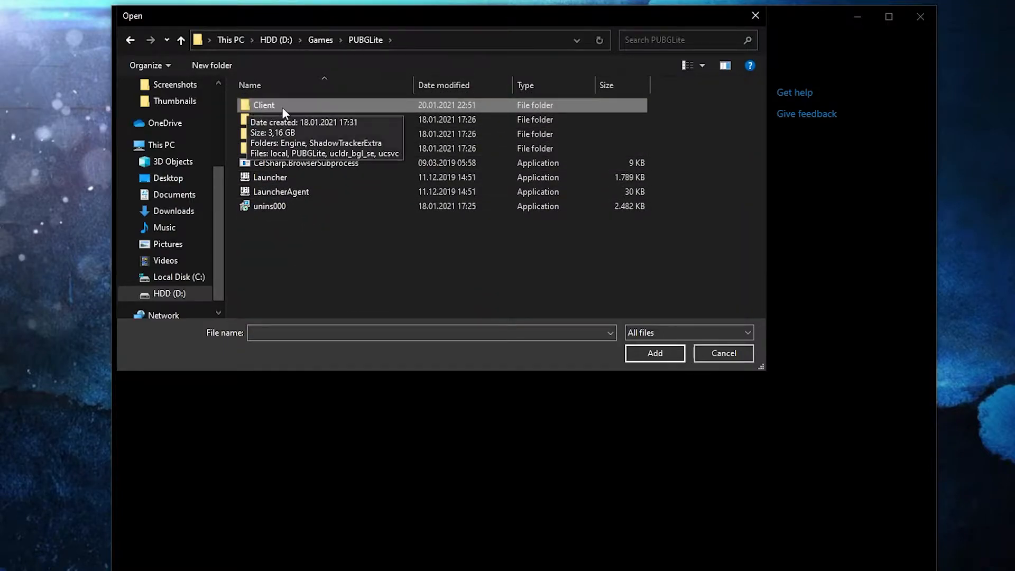
double_click(263, 104)
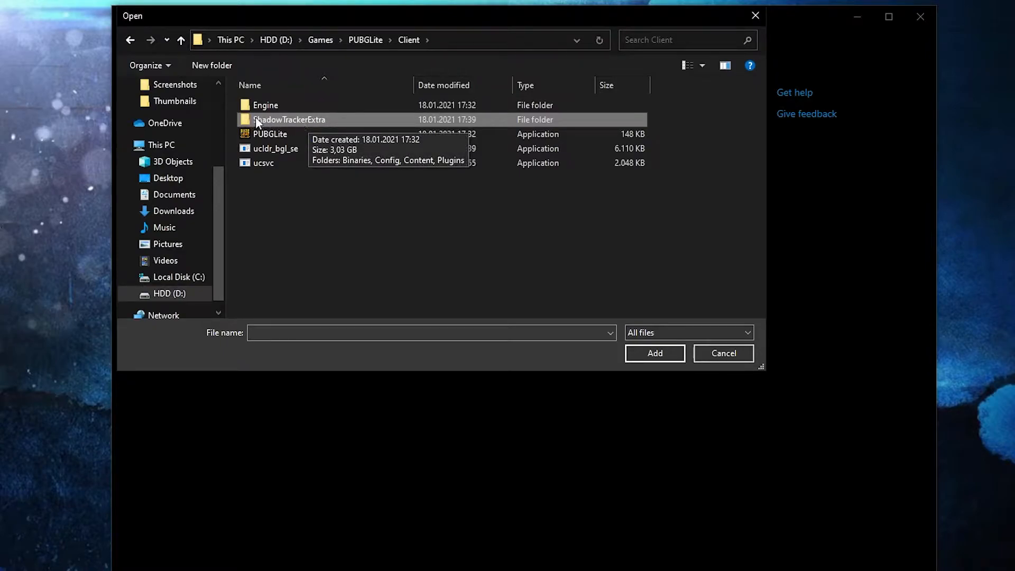
double_click(289, 119)
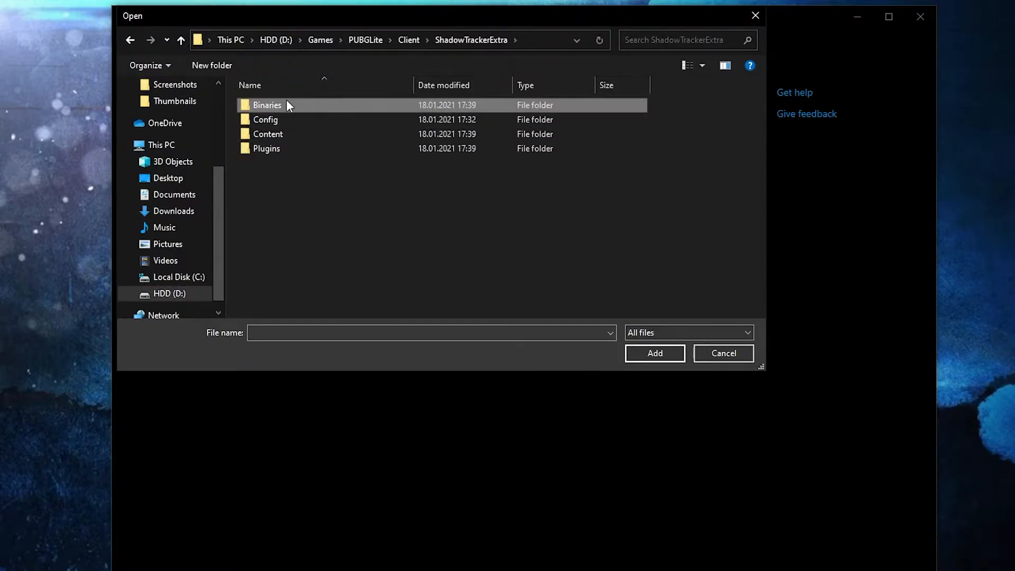
double_click(268, 105)
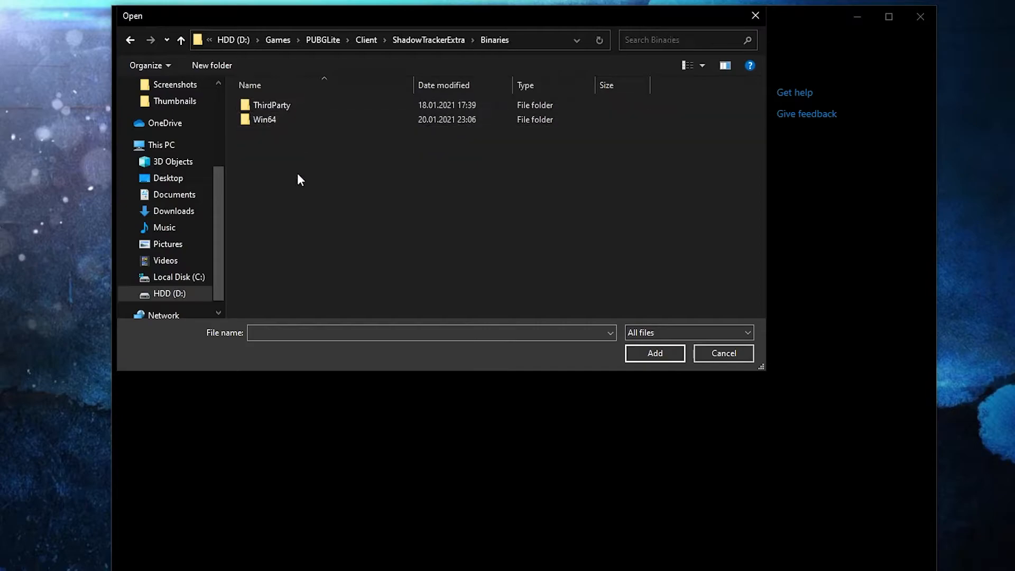
left_click(264, 119)
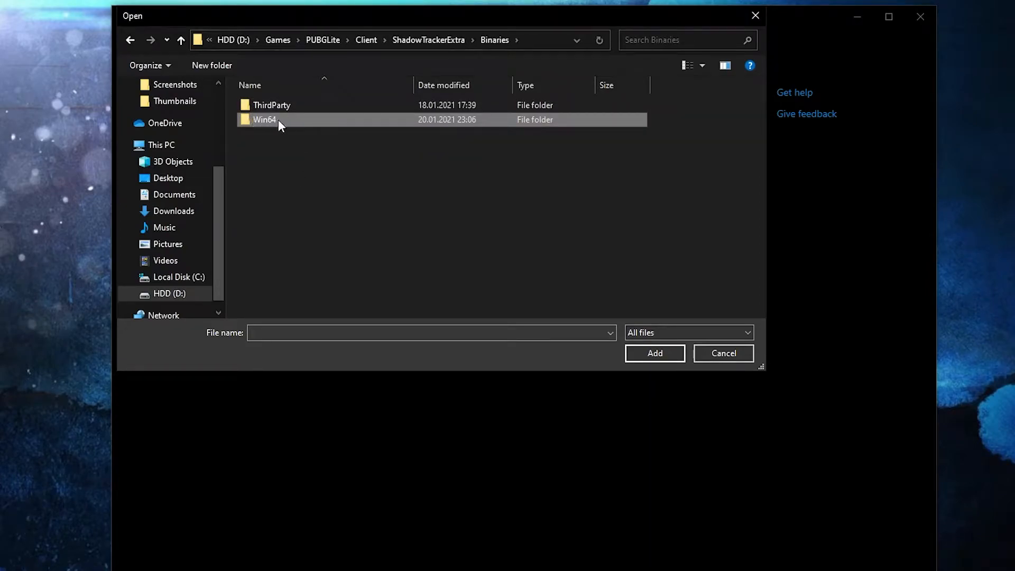
double_click(265, 120)
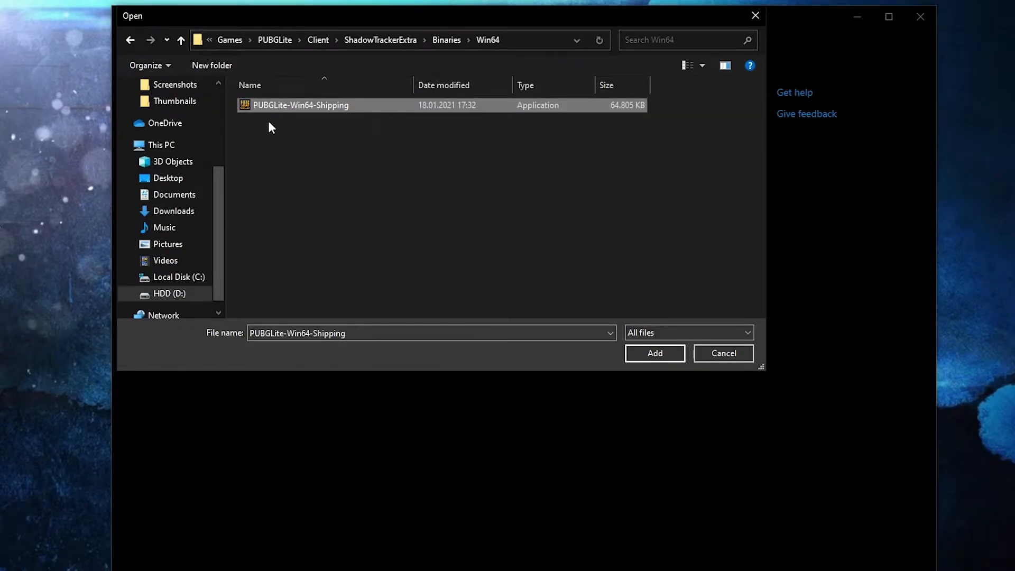
mouse_move(322, 106)
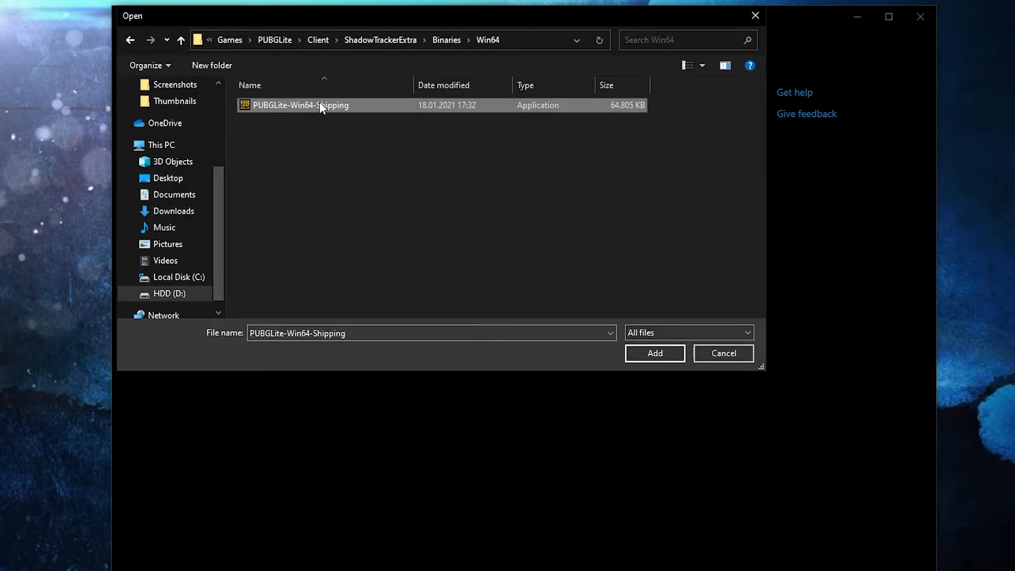
- Disable fullscreen optimizations and override high DPI scaling for PUBGLite-Win64-Shipping, then add it
right_click(299, 105)
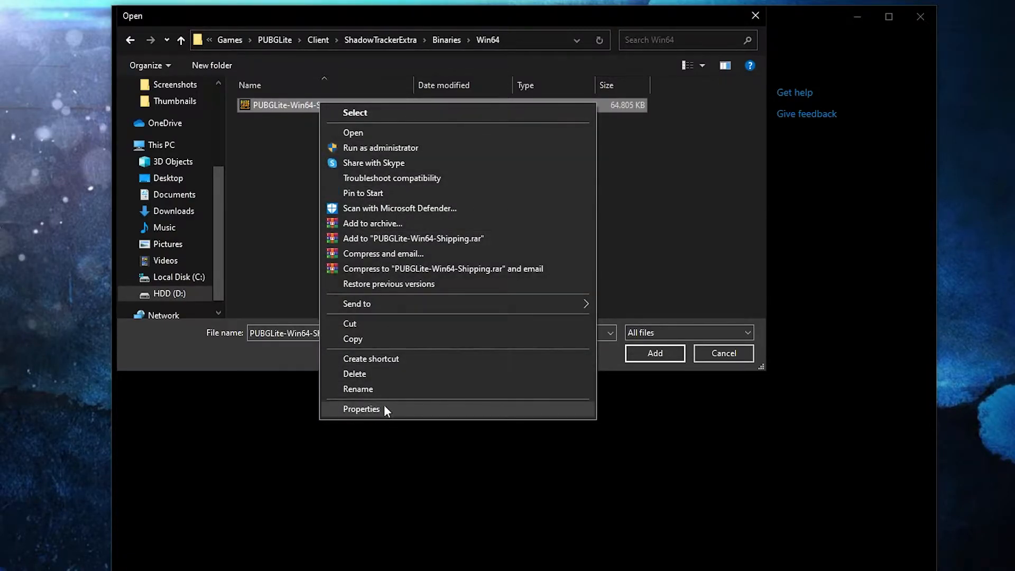
left_click(361, 409)
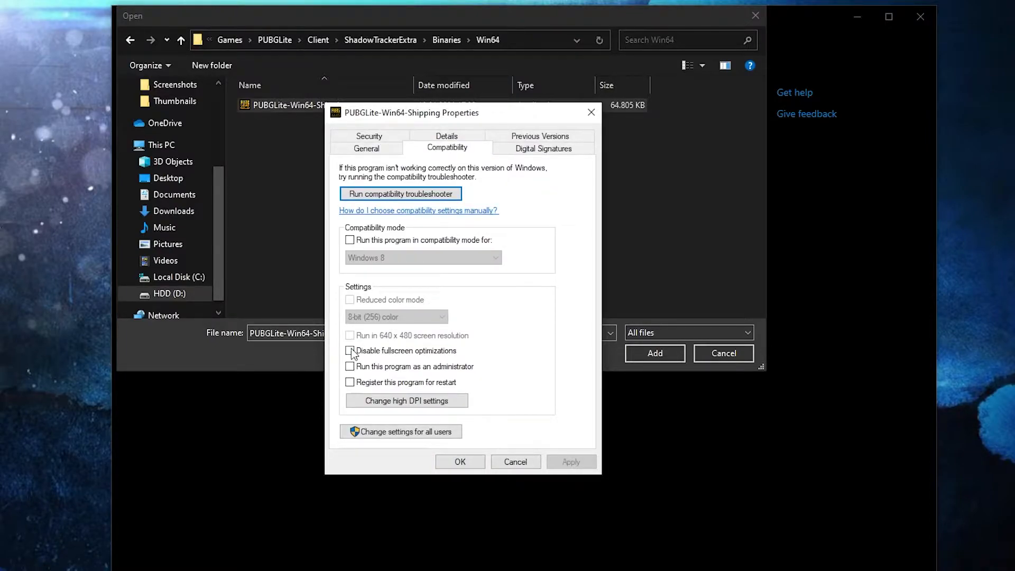
left_click(350, 350)
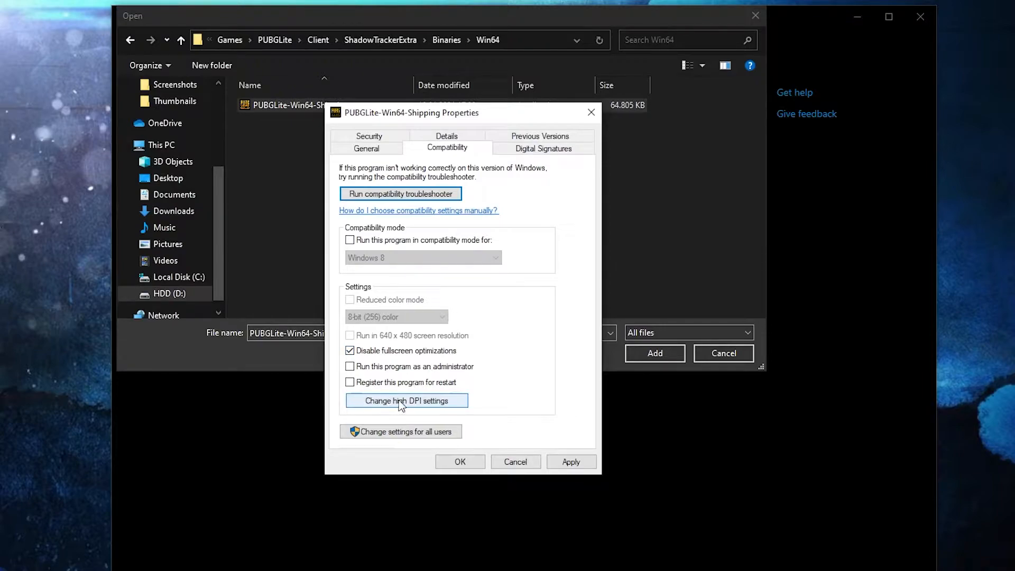
left_click(406, 400)
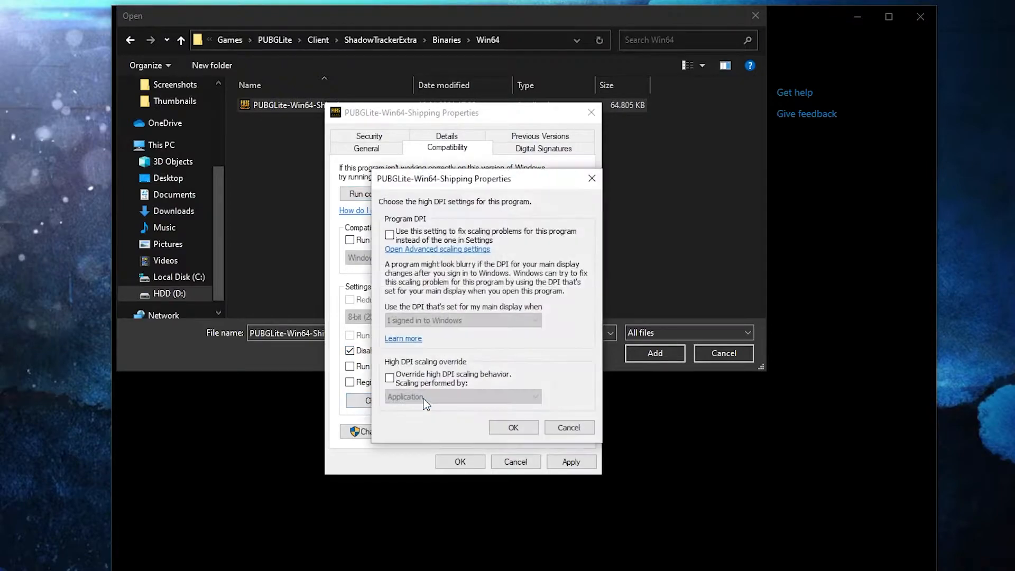
left_click(390, 377)
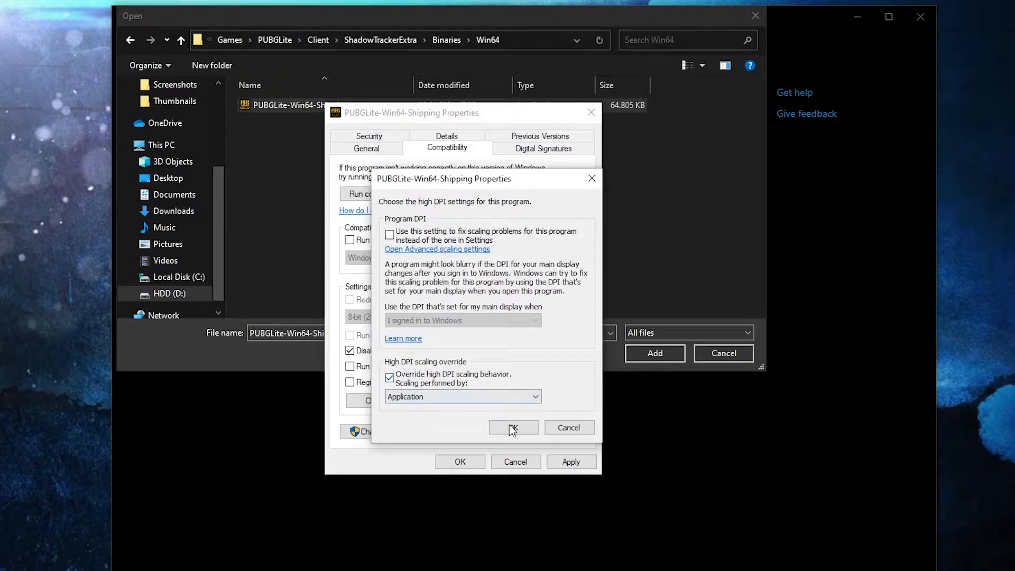
left_click(513, 428)
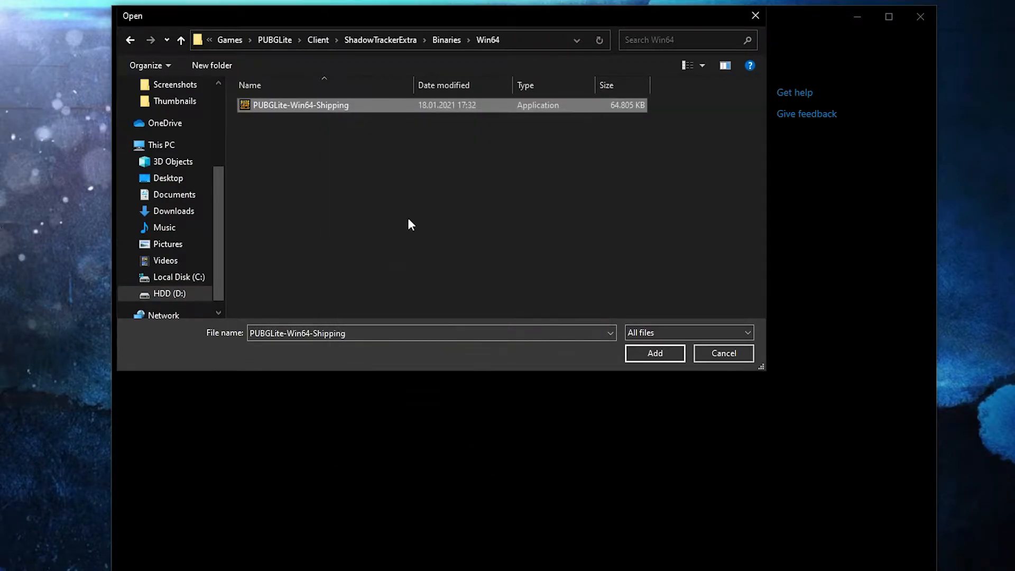
left_click(654, 354)
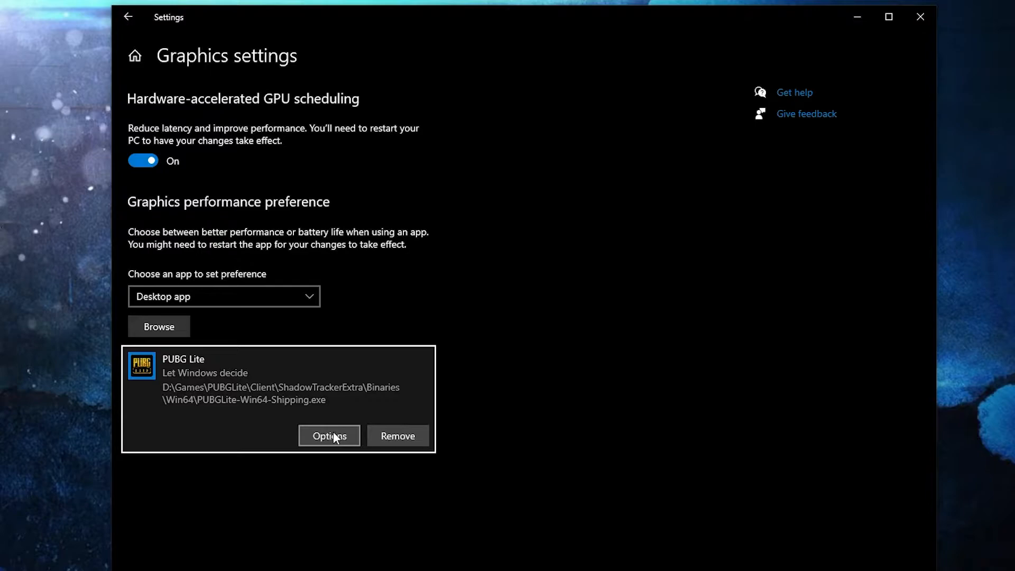
- Open PUBG Lite's graphics preference options, then confirm Game Mode is on in Gaming settings
left_click(329, 435)
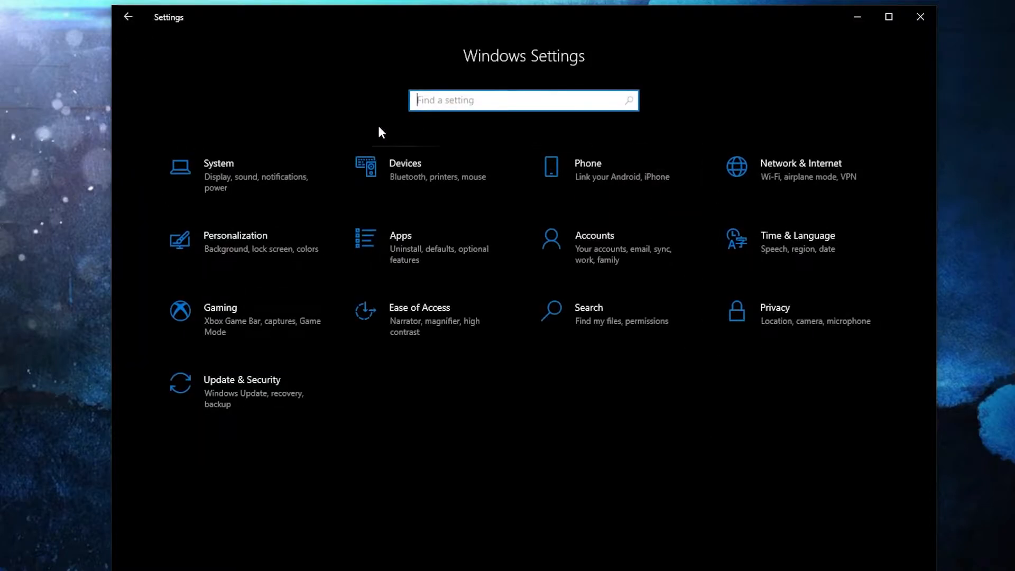
mouse_move(258, 305)
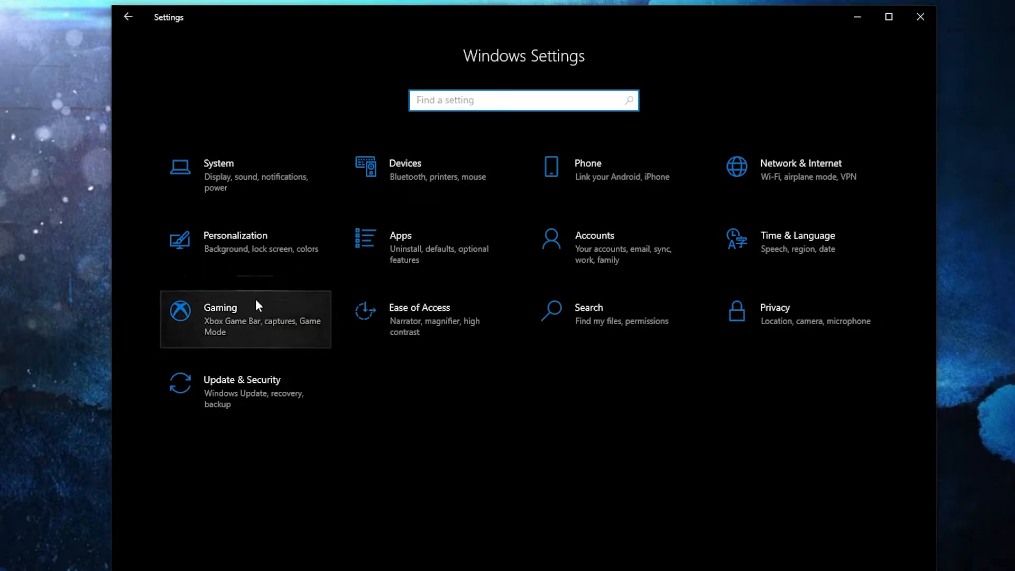
left_click(245, 319)
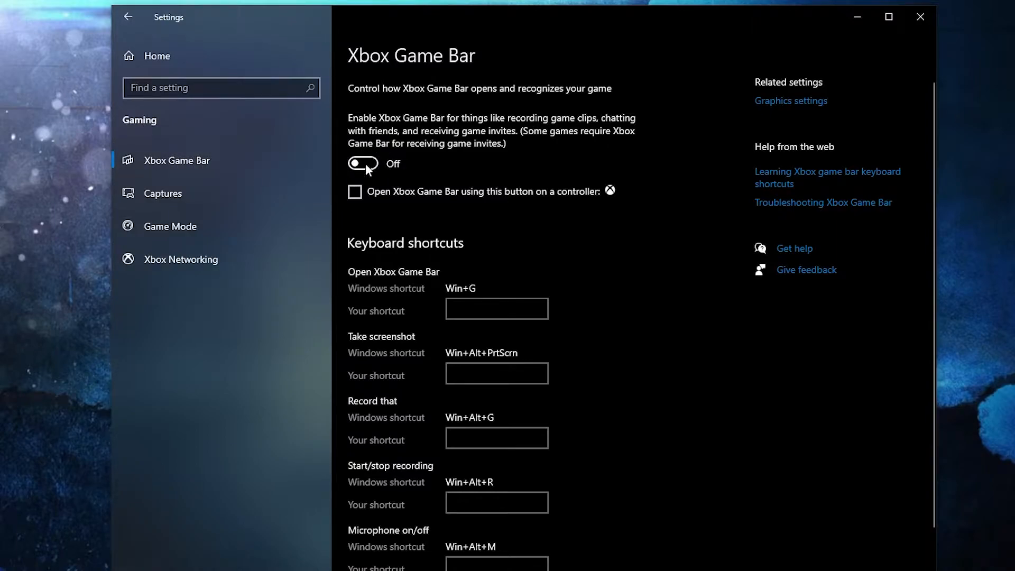
left_click(170, 226)
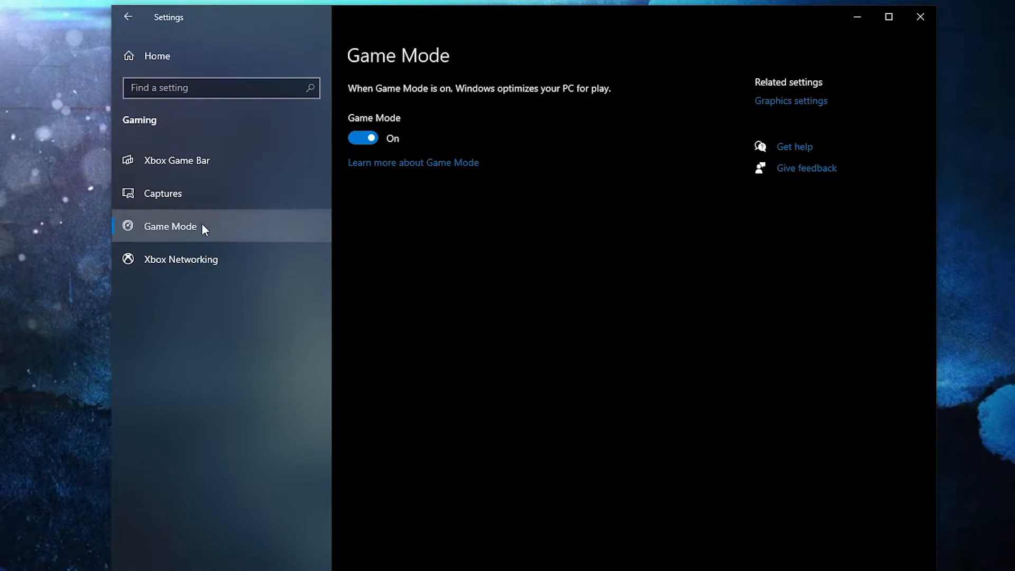
mouse_move(790, 101)
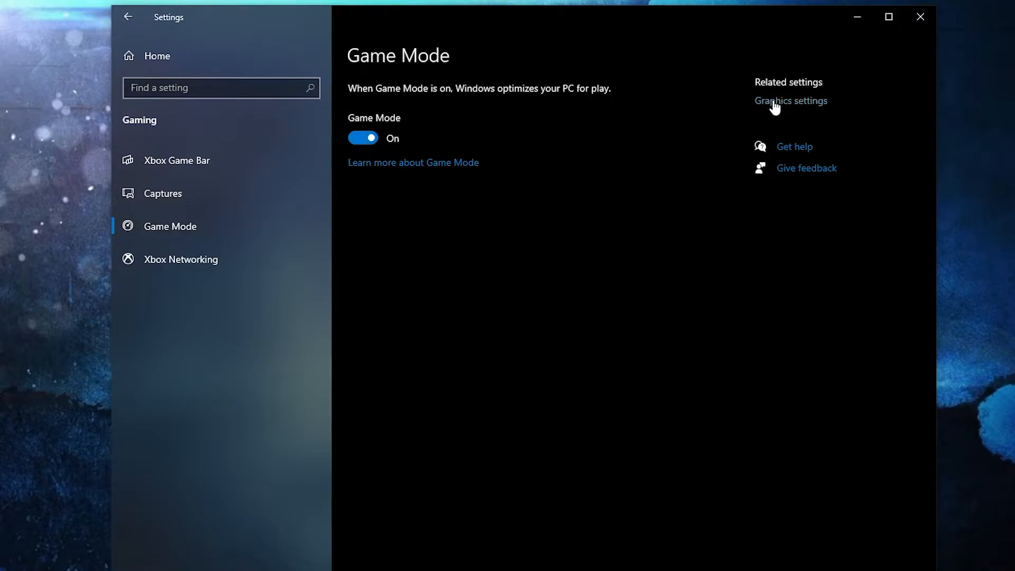
left_click(791, 100)
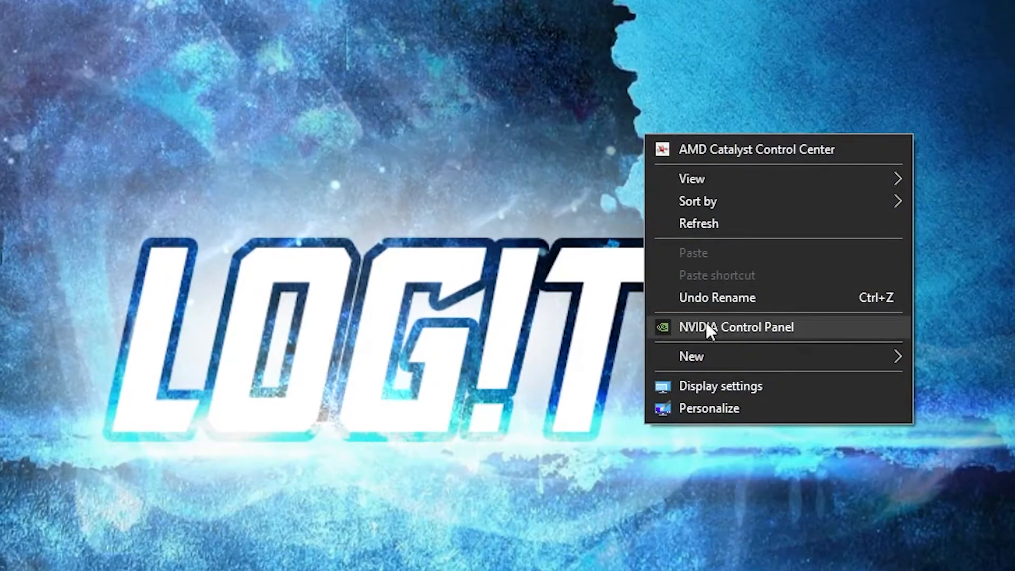
- Launch NVIDIA Control Panel and apply 'Use the advanced 3D image settings'
left_click(736, 326)
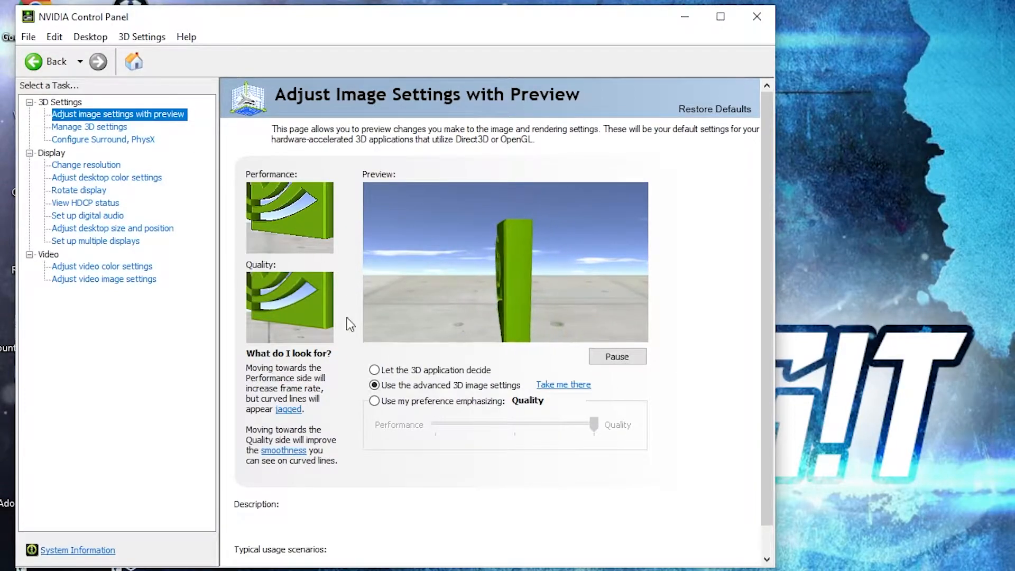
left_click(374, 385)
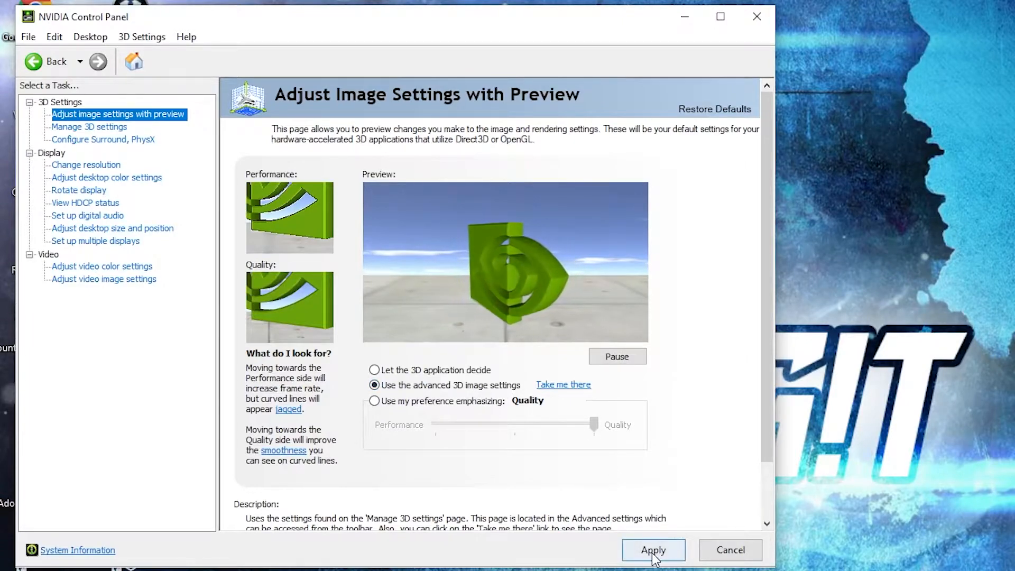
left_click(89, 126)
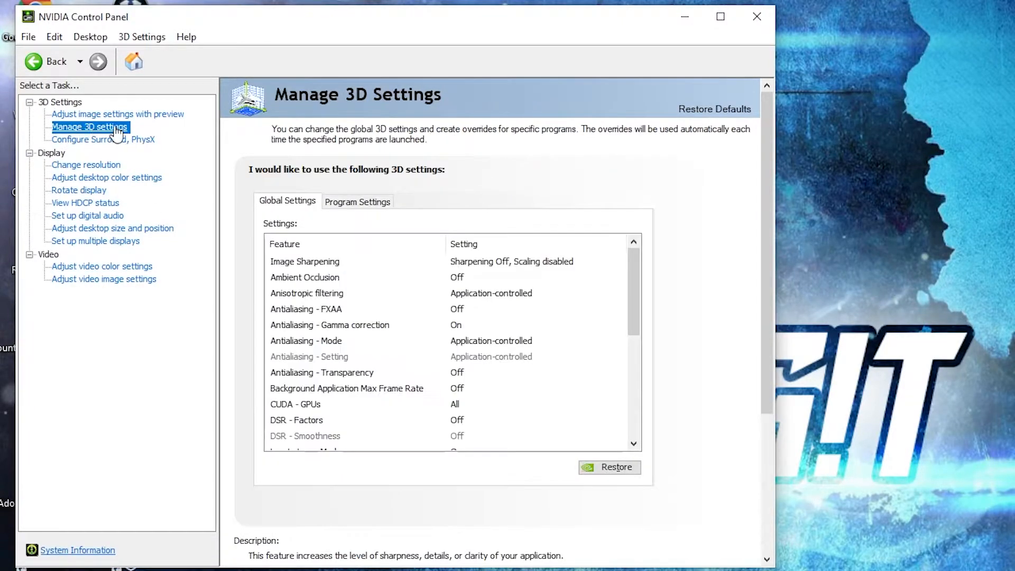
- Add PUBG Lite as a customized program in Manage 3D Settings' Program Settings
left_click(357, 201)
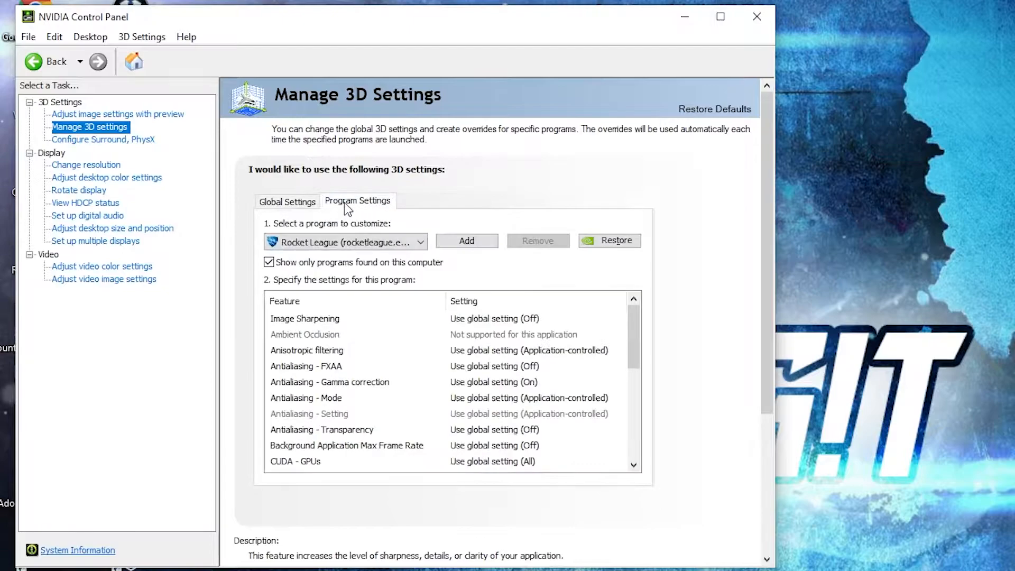
left_click(421, 241)
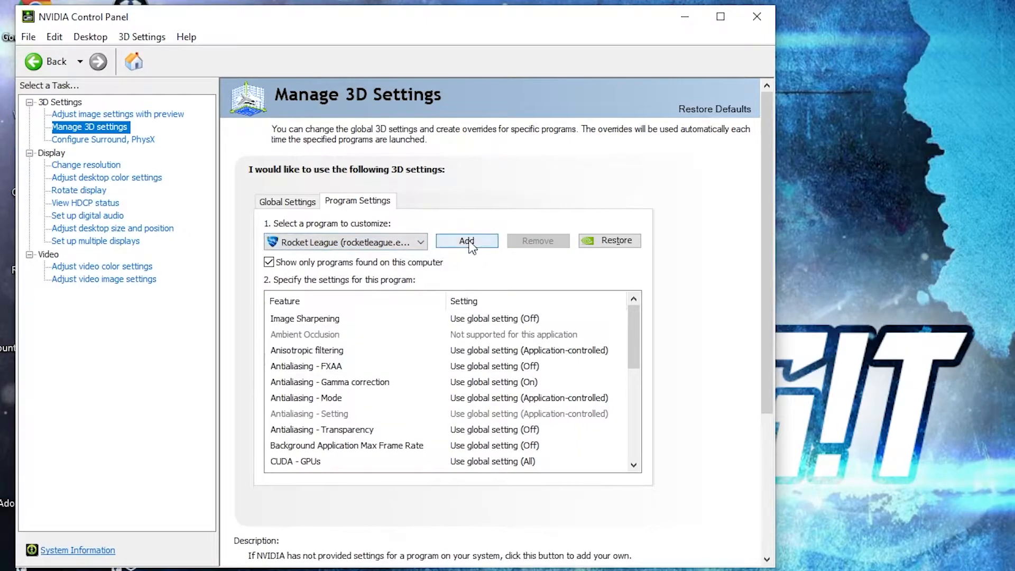
left_click(466, 240)
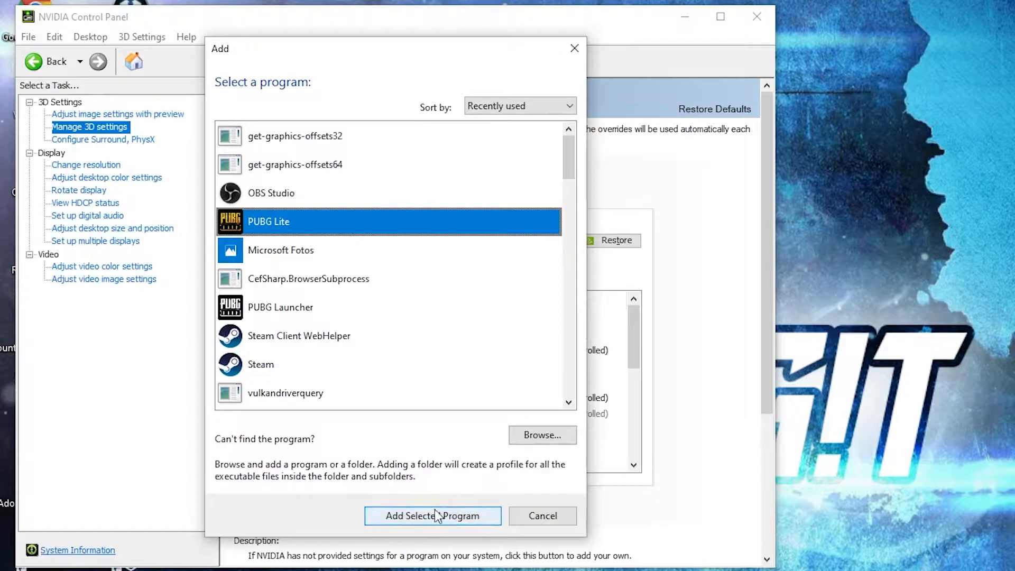
left_click(433, 516)
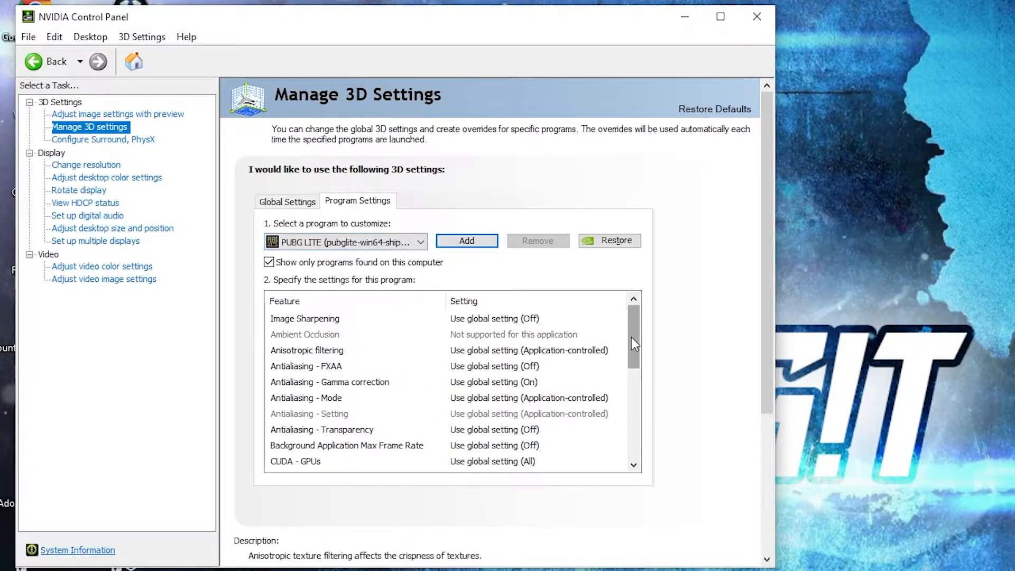
- Turn Low Latency Mode On and use the GeForce GTX 1050 Ti for OpenGL rendering
left_click(618, 350)
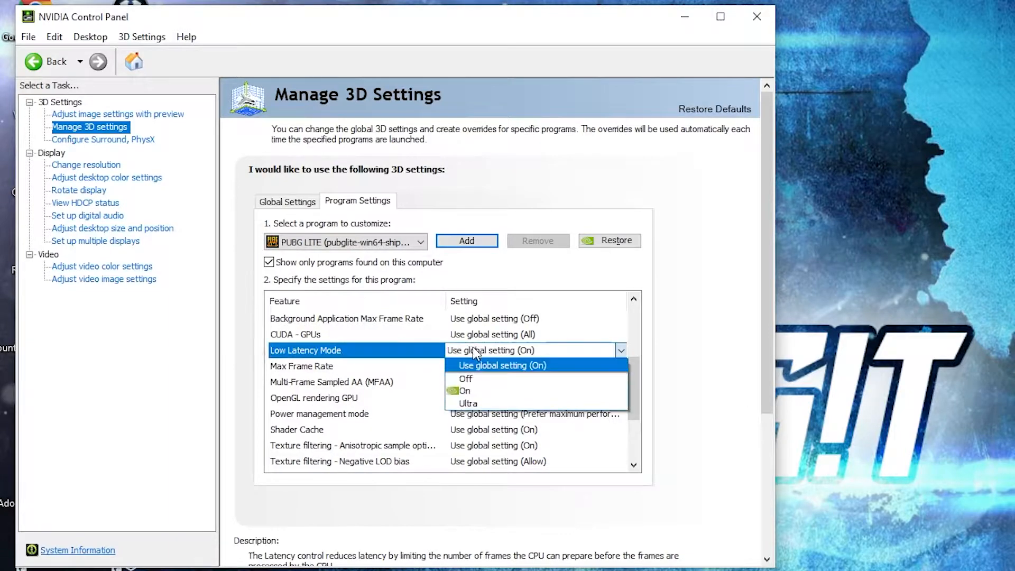
left_click(465, 390)
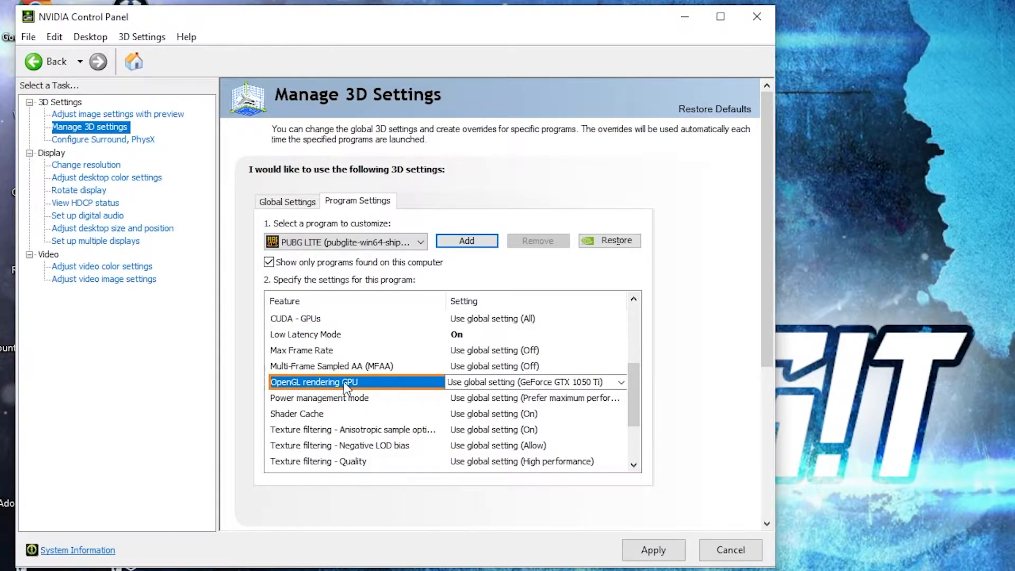
left_click(619, 382)
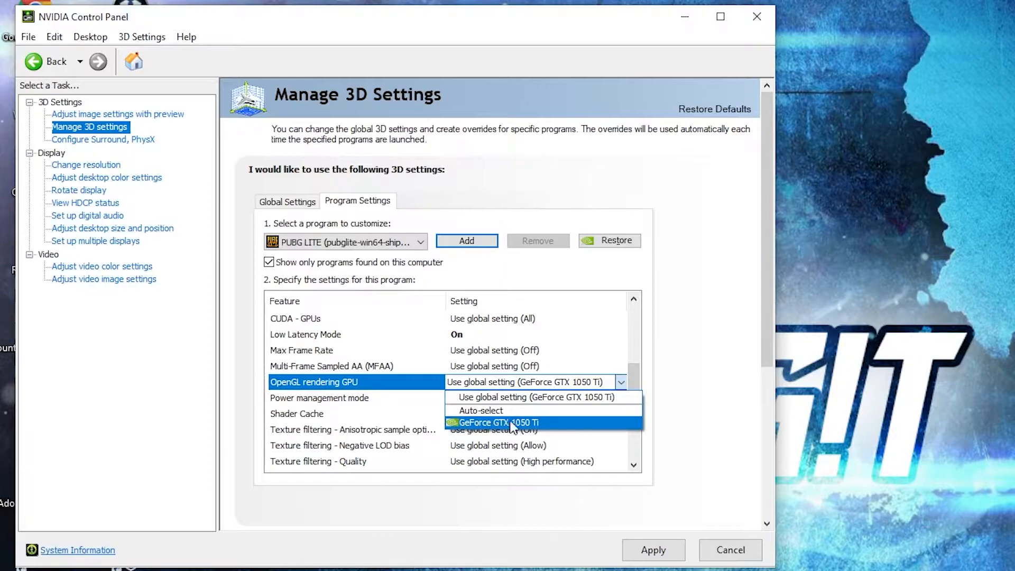
left_click(498, 422)
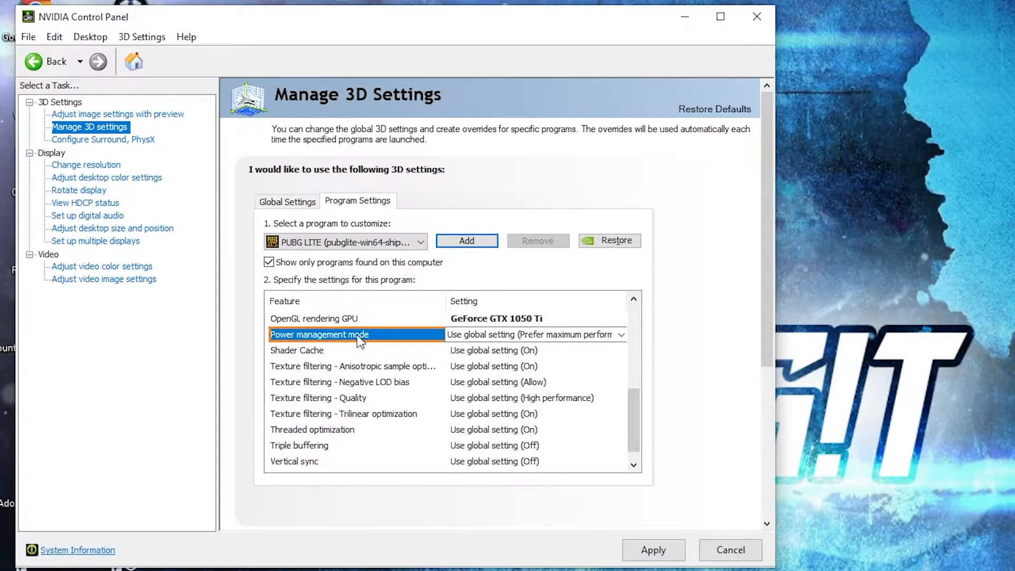
- Set power to Prefer maximum performance, texture filtering to High performance, and Threaded optimization On
left_click(620, 334)
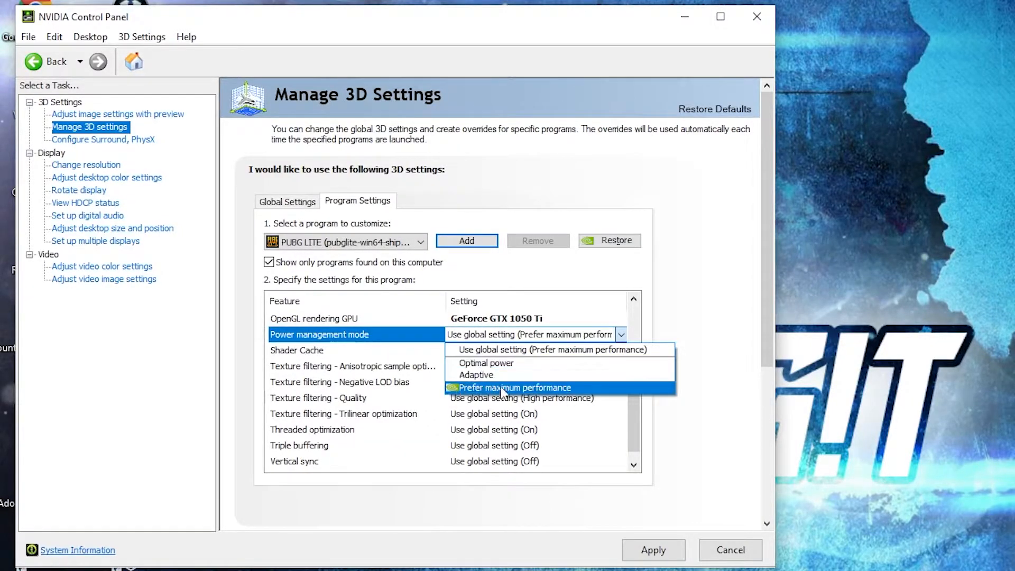
left_click(514, 387)
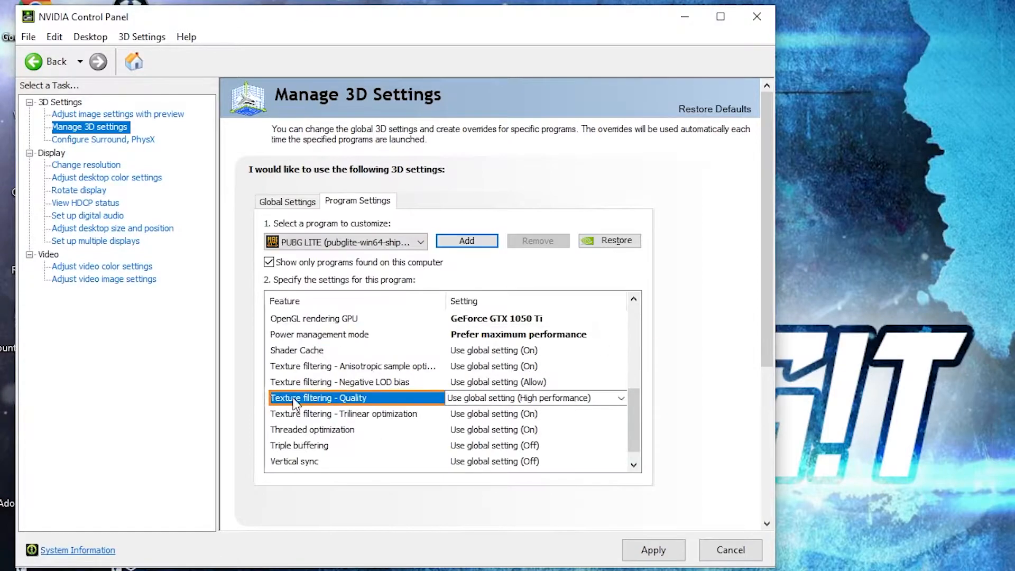
left_click(620, 398)
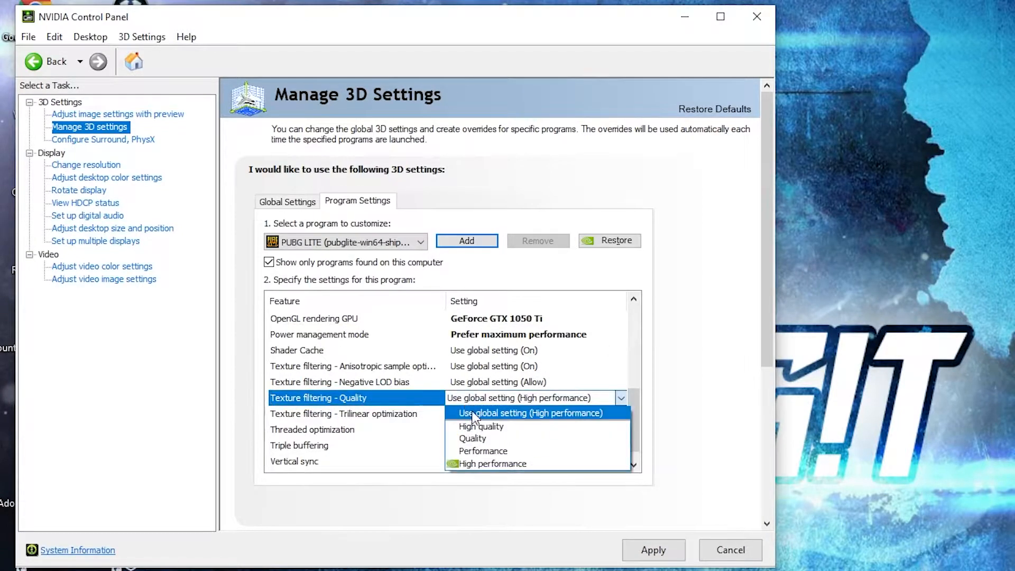
left_click(532, 412)
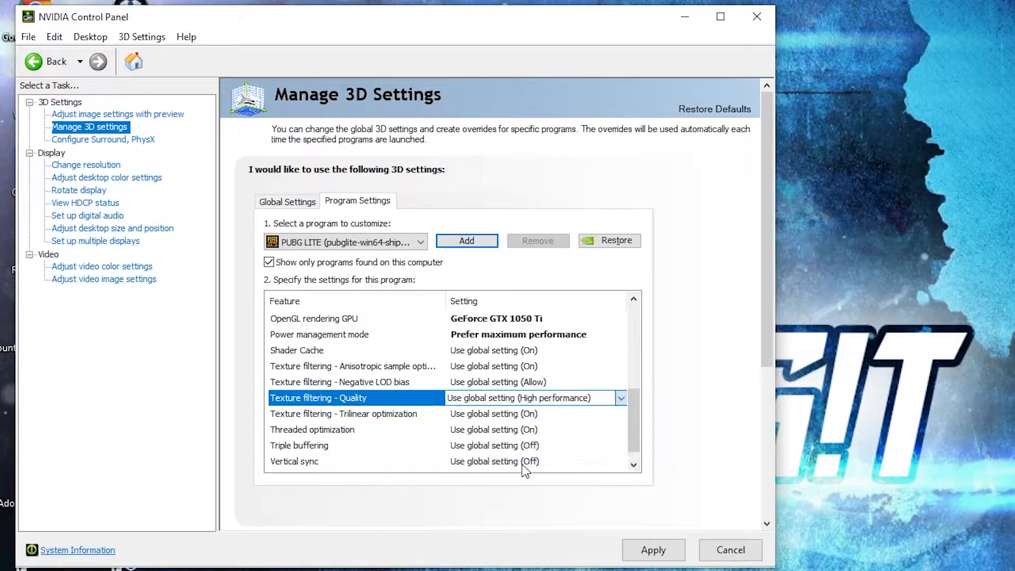
left_click(620, 413)
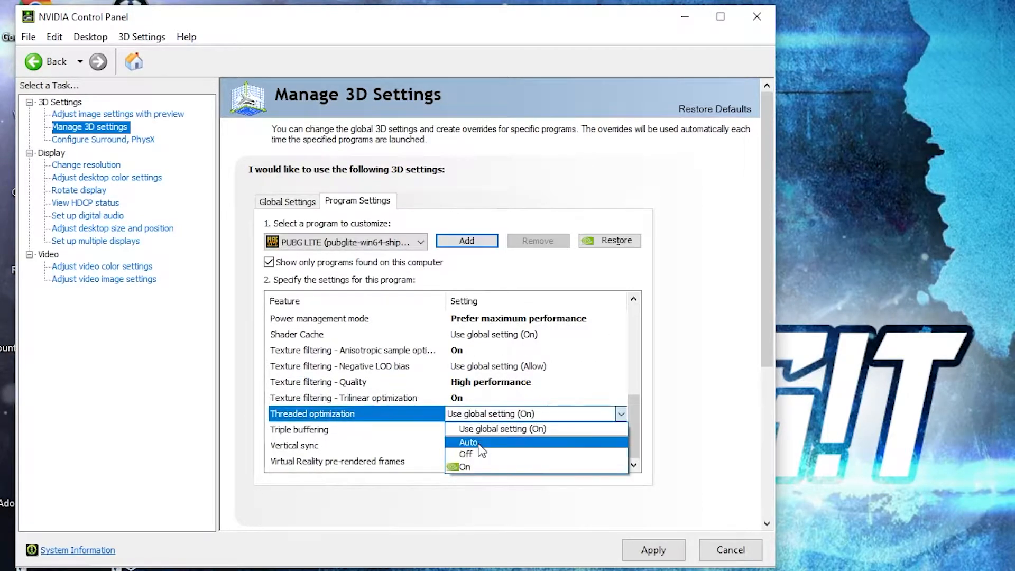
left_click(465, 467)
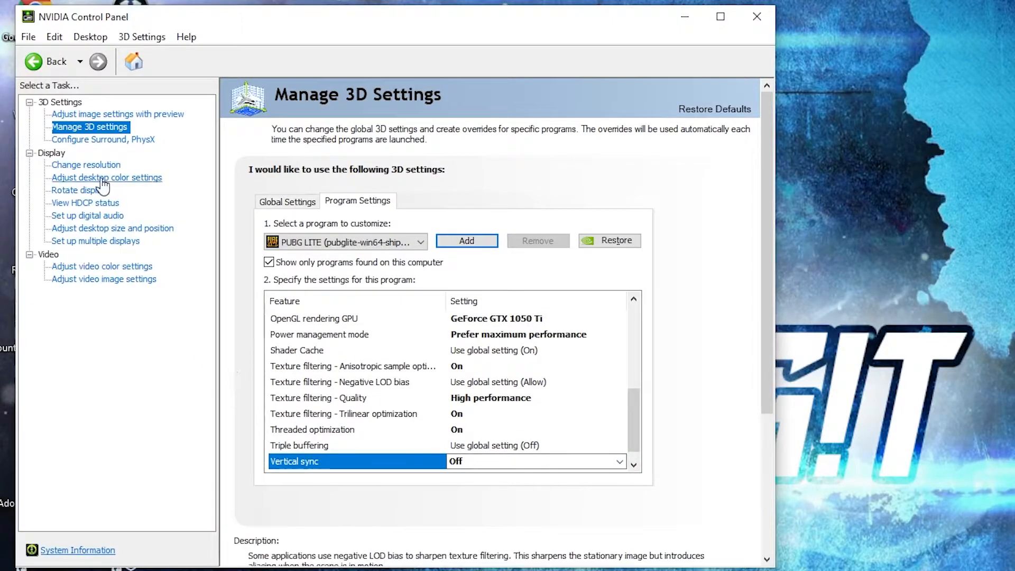
- Set the Acer KG271's digital vibrance to 70% in desktop color settings
left_click(106, 177)
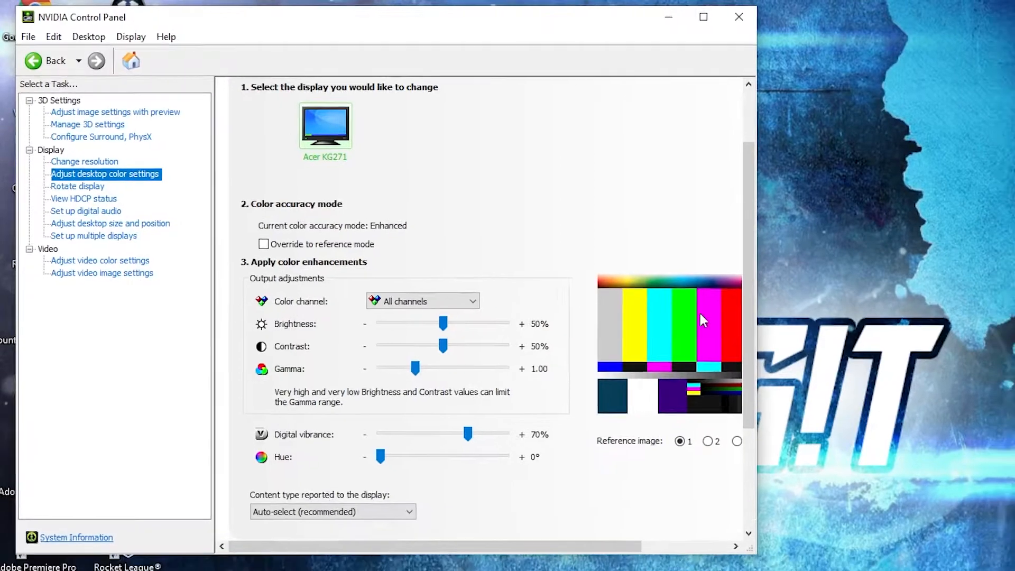
left_click(18, 556)
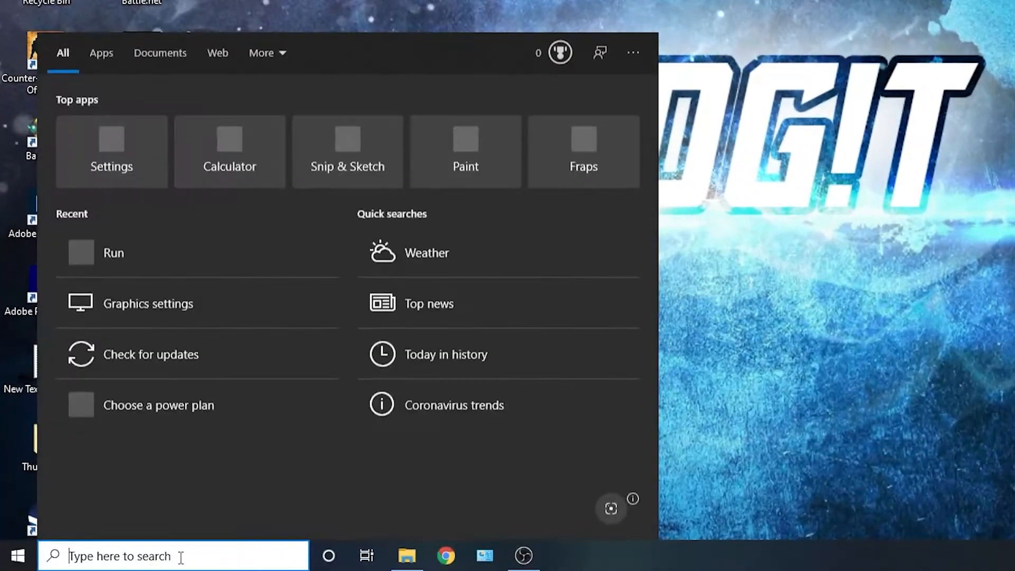
- Delete all files in the Windows Temp folder, opened via Run
type("run")
type("temp")
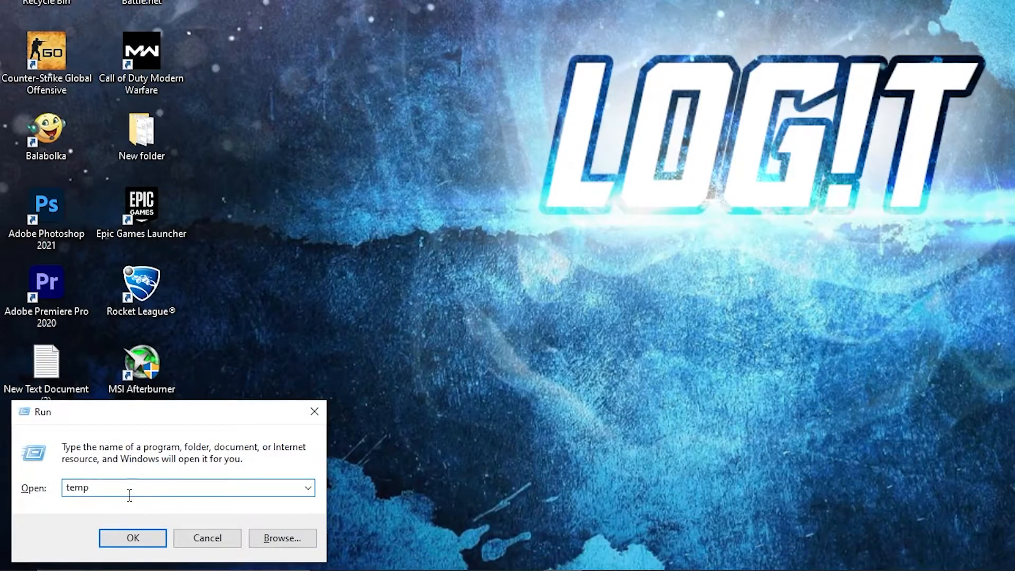
left_click(132, 538)
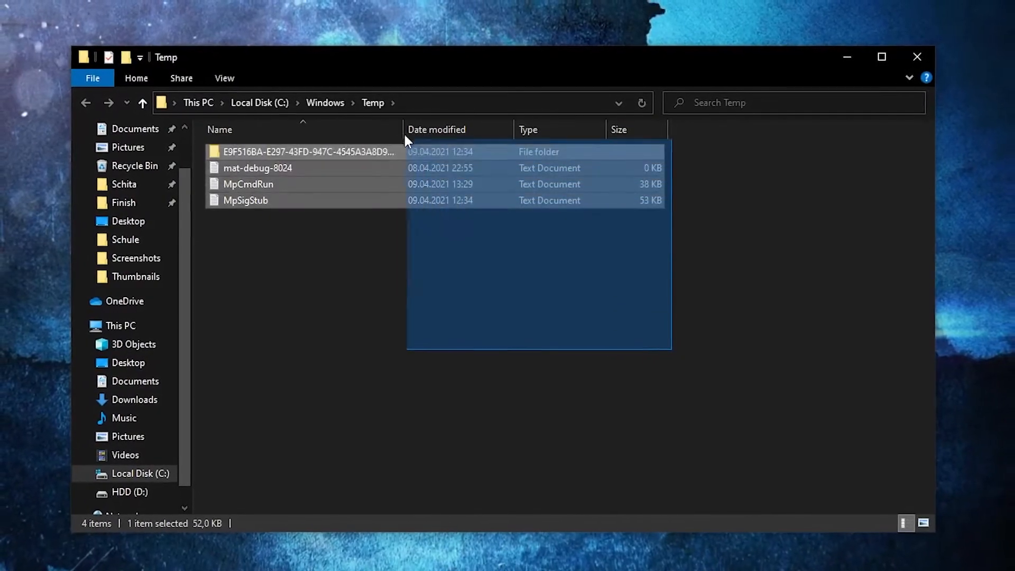
key("ctrl+a")
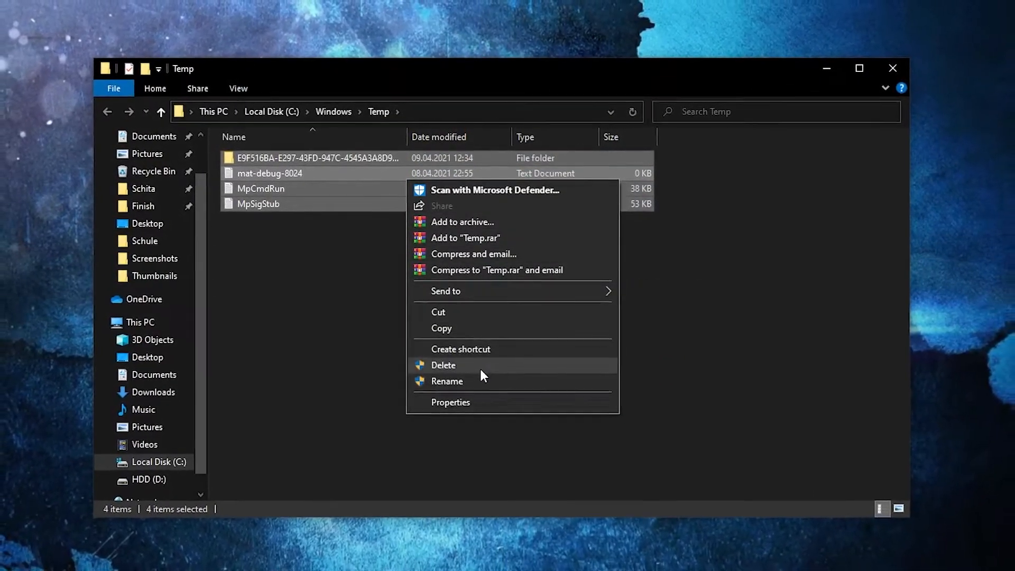
left_click(443, 364)
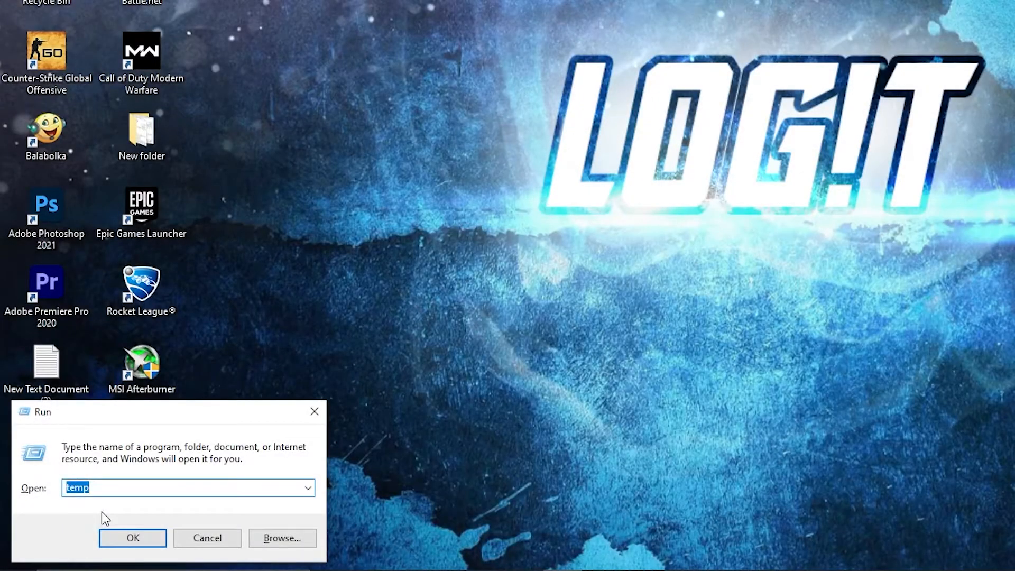
- Open the %temp% folder, then delete all files in the Prefetch folder
type("%temp%")
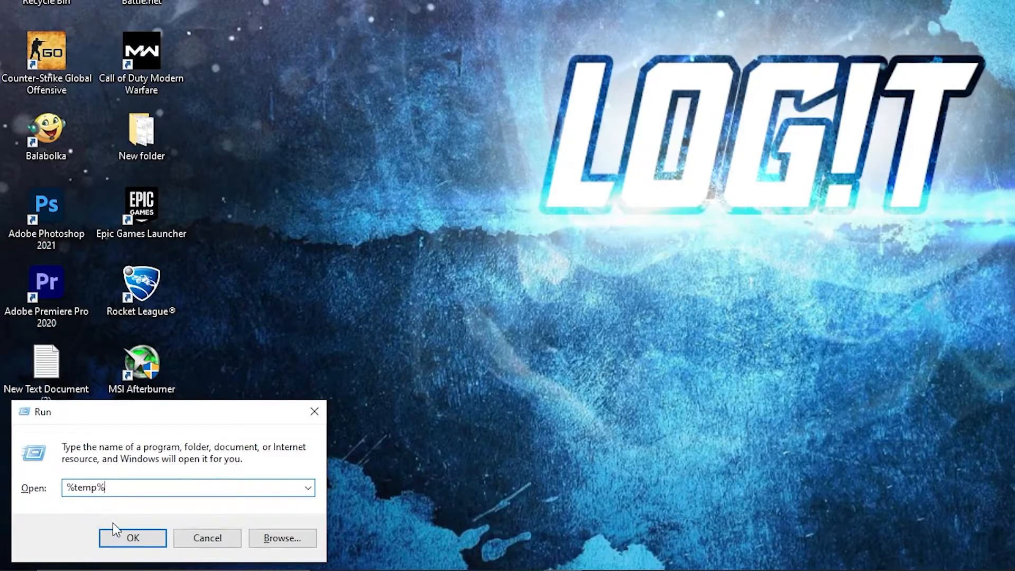
left_click(132, 538)
type("prefetch")
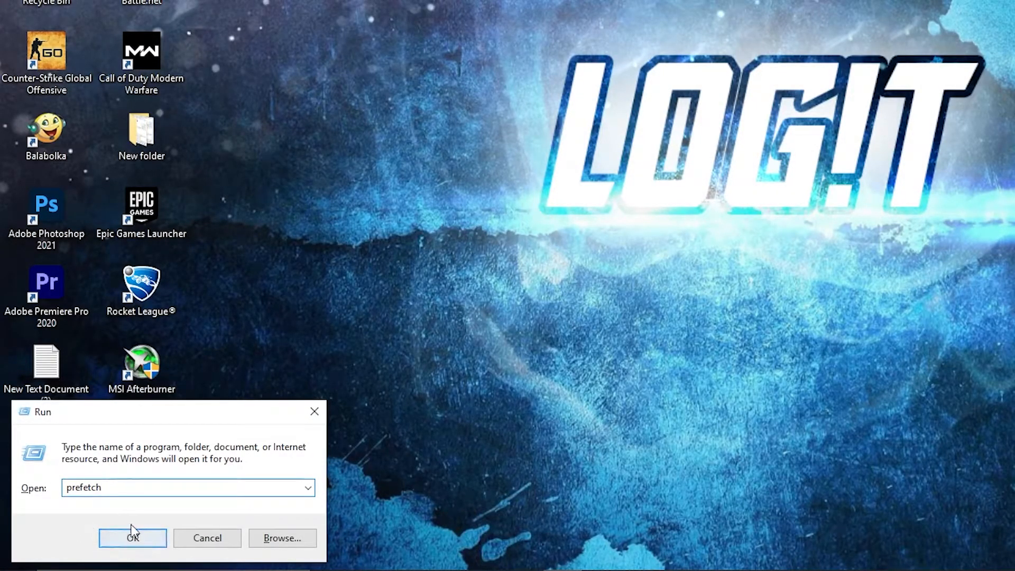
left_click(133, 539)
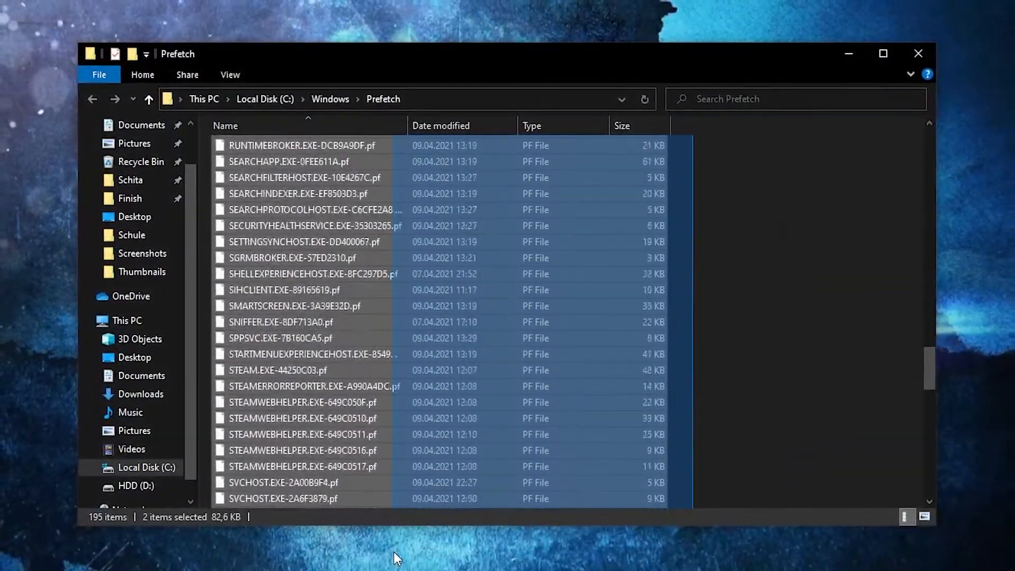
key("ctrl+a")
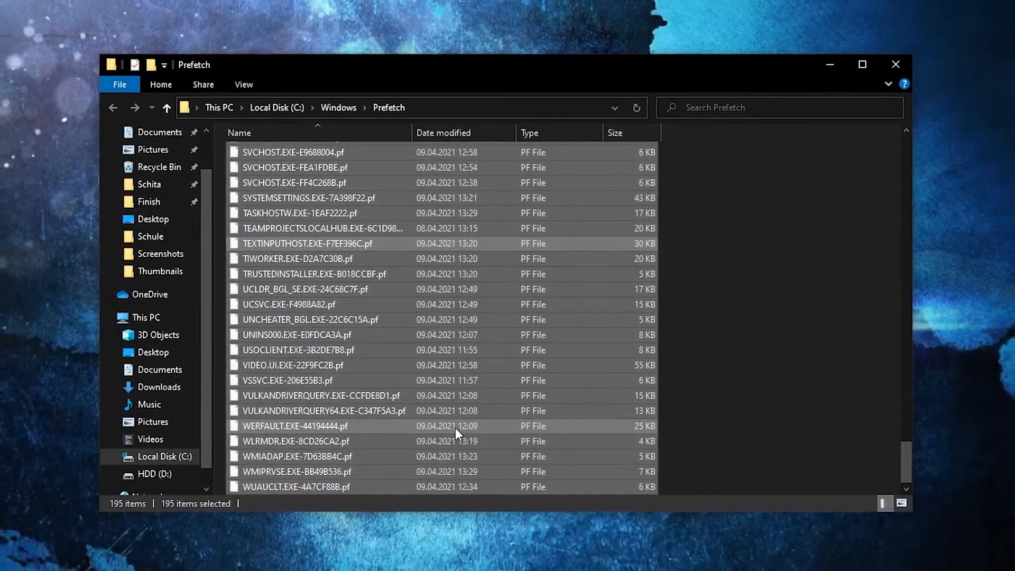
key("Delete")
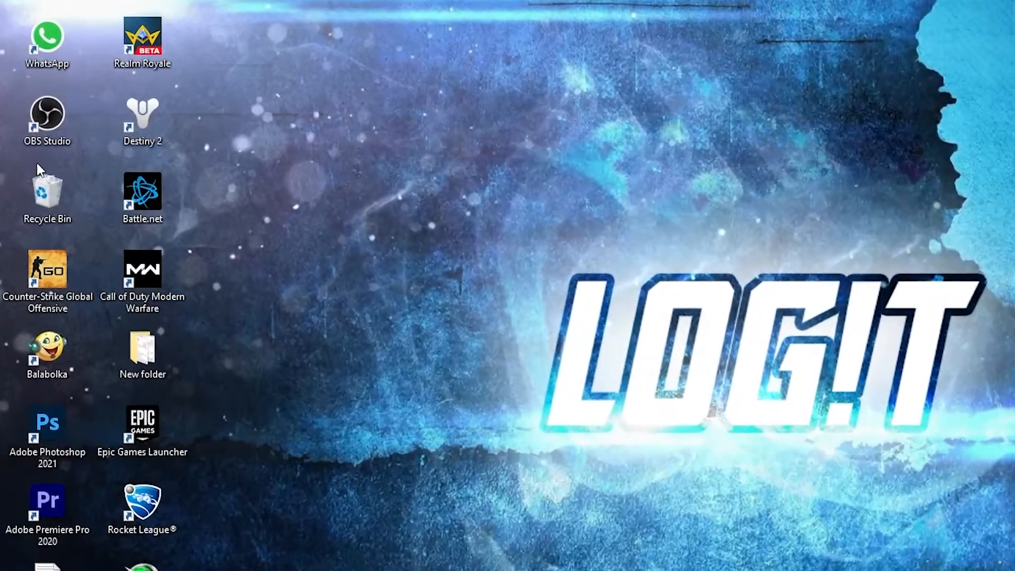
- Empty the desktop Recycle Bin and confirm permanently deleting all items
left_click(46, 187)
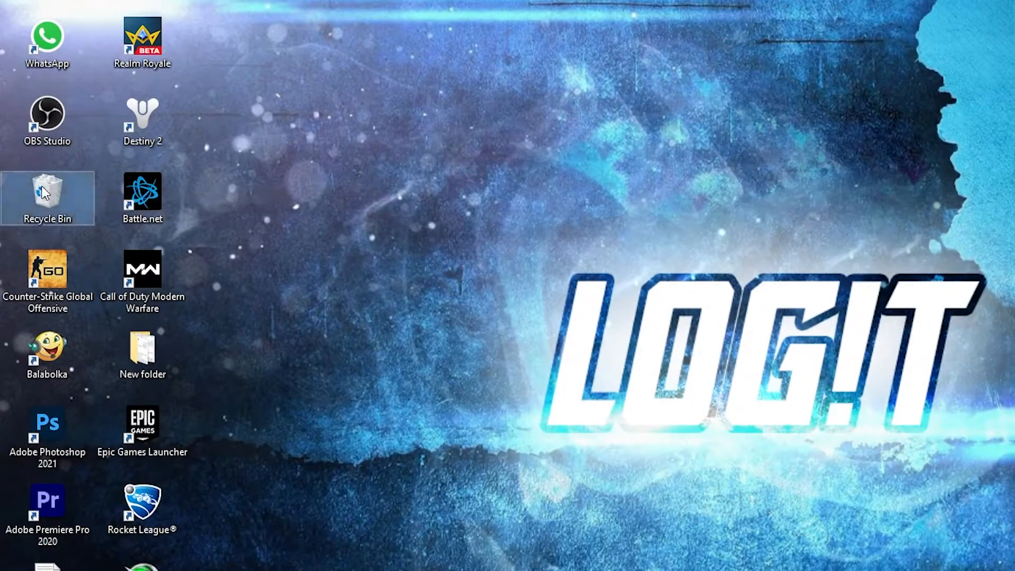
right_click(47, 197)
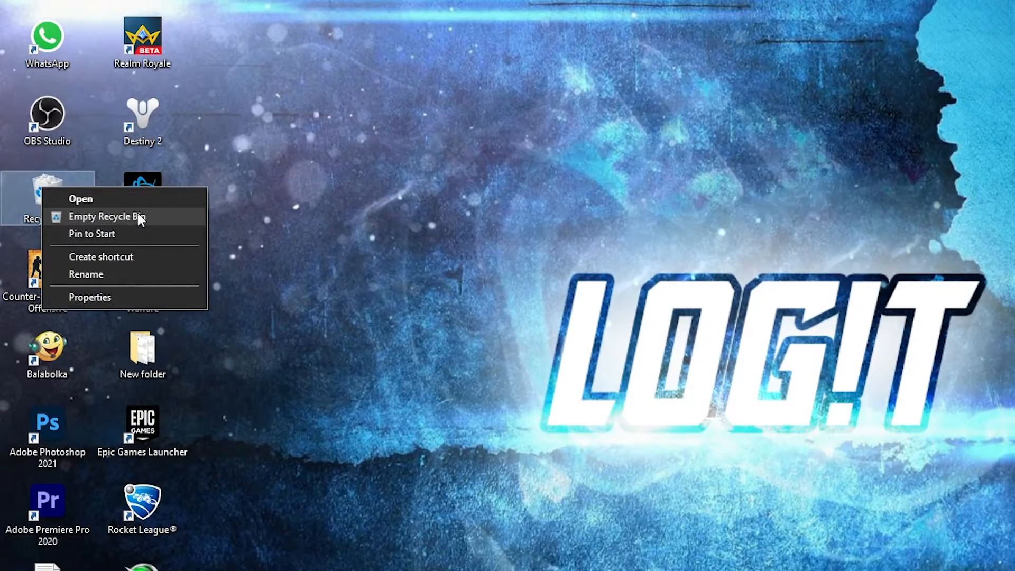
left_click(107, 216)
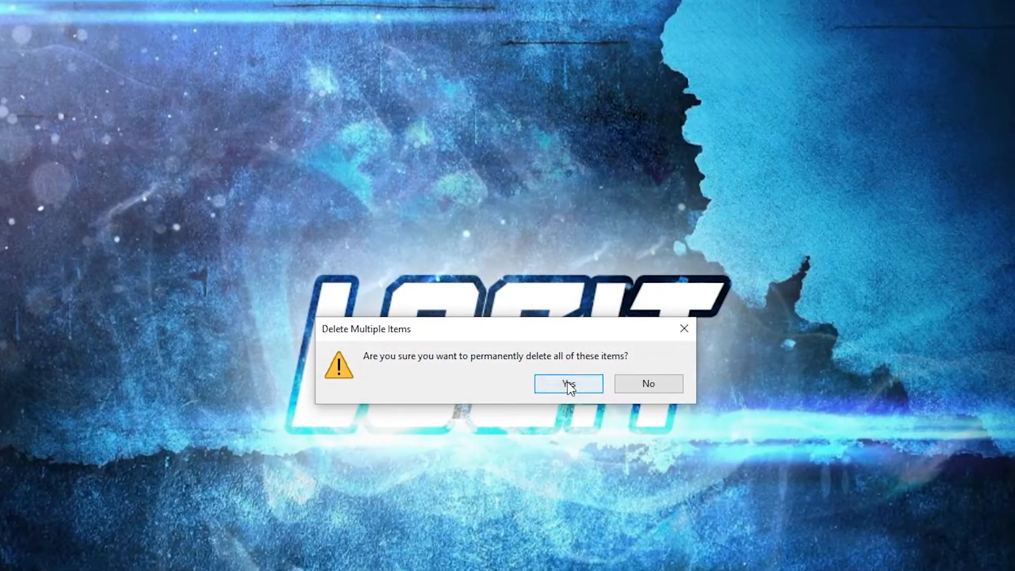
left_click(568, 383)
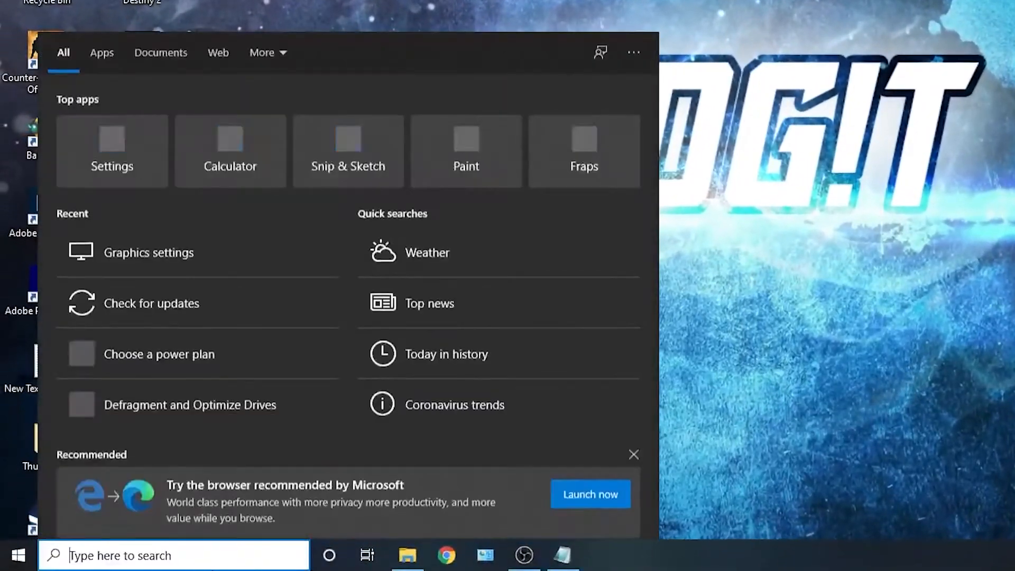
- Search for cmd and launch Command Prompt as administrator
type("cmd")
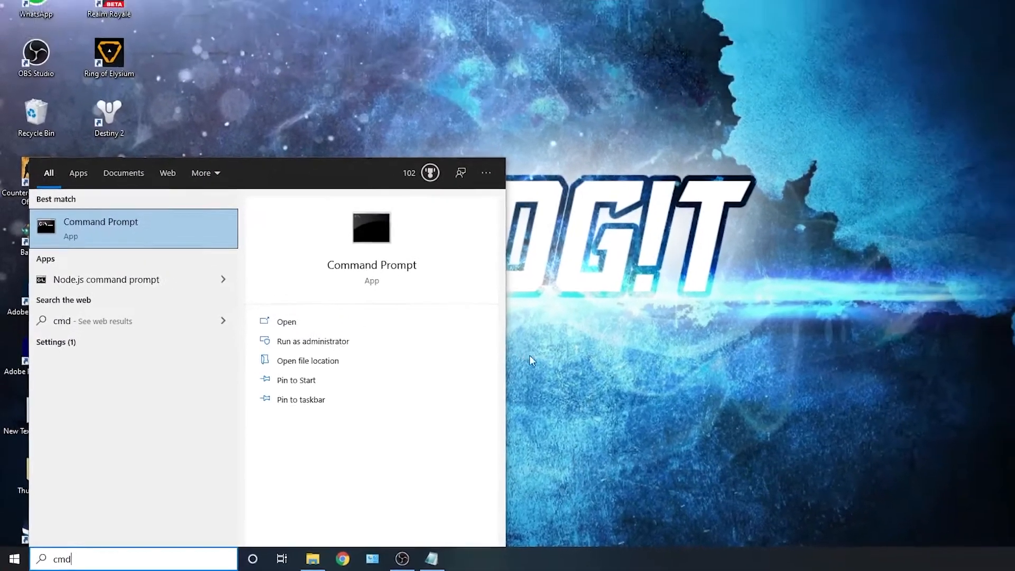
left_click(312, 341)
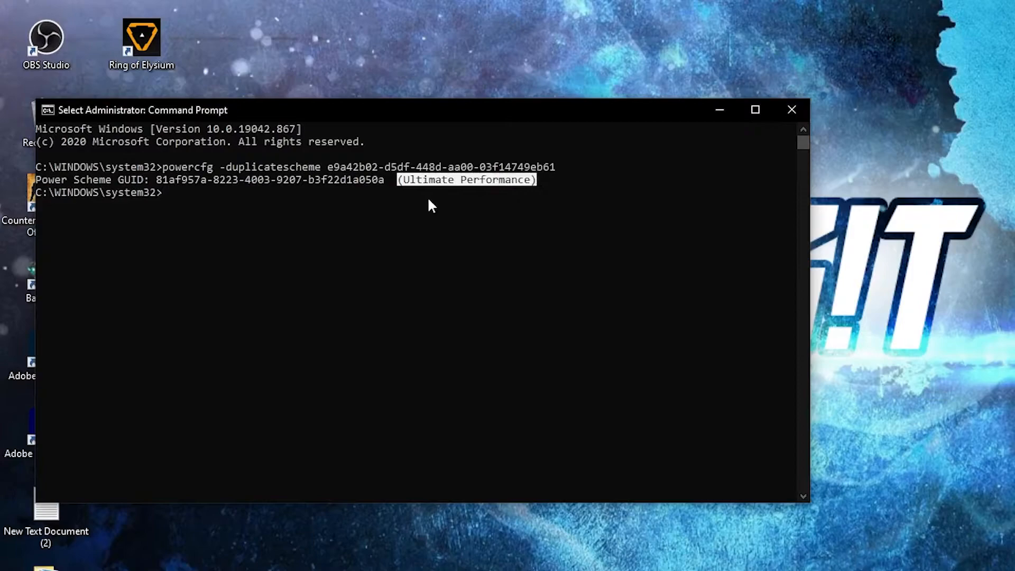
mouse_move(554, 229)
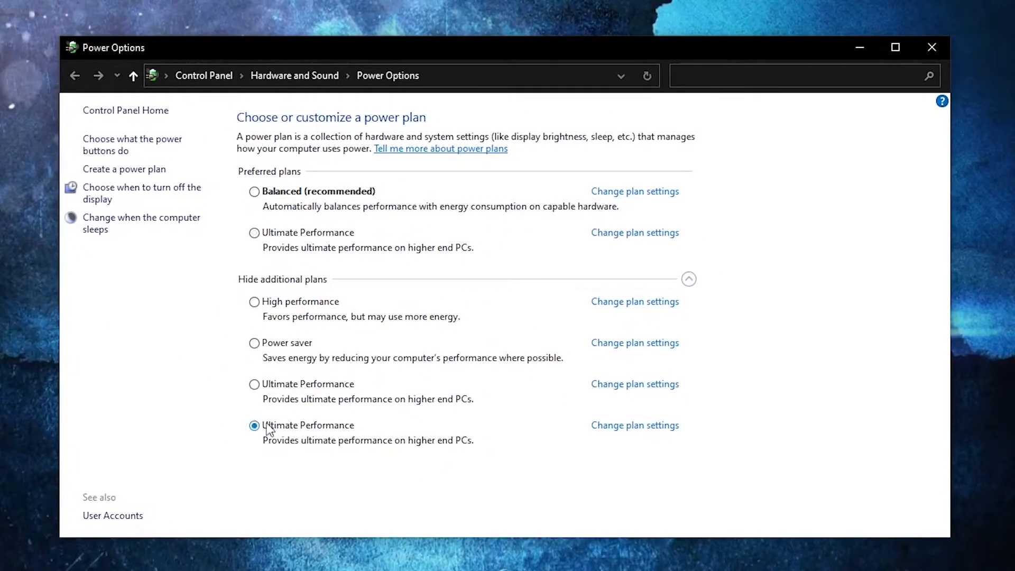
- Select the last Ultimate Performance plan under additional plans in Power Options
left_click(932, 47)
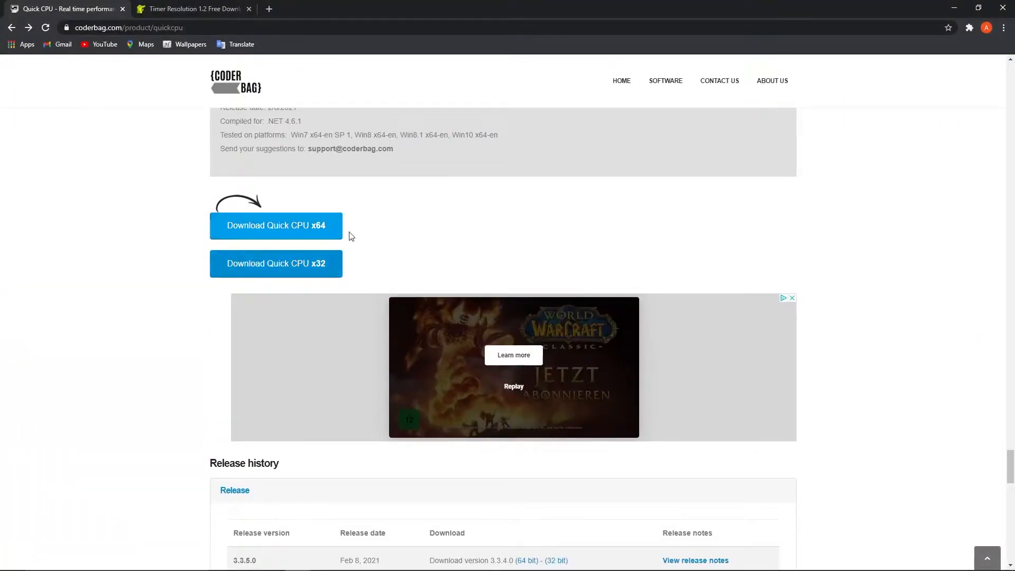
- Download the Quick CPU x64 archive and run its installer from the zip
left_click(275, 225)
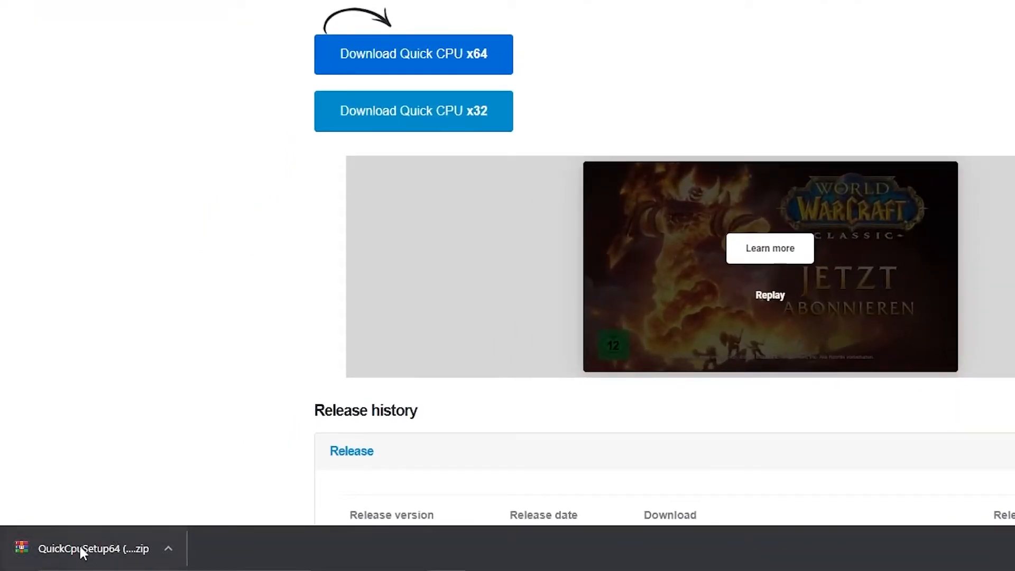
left_click(167, 548)
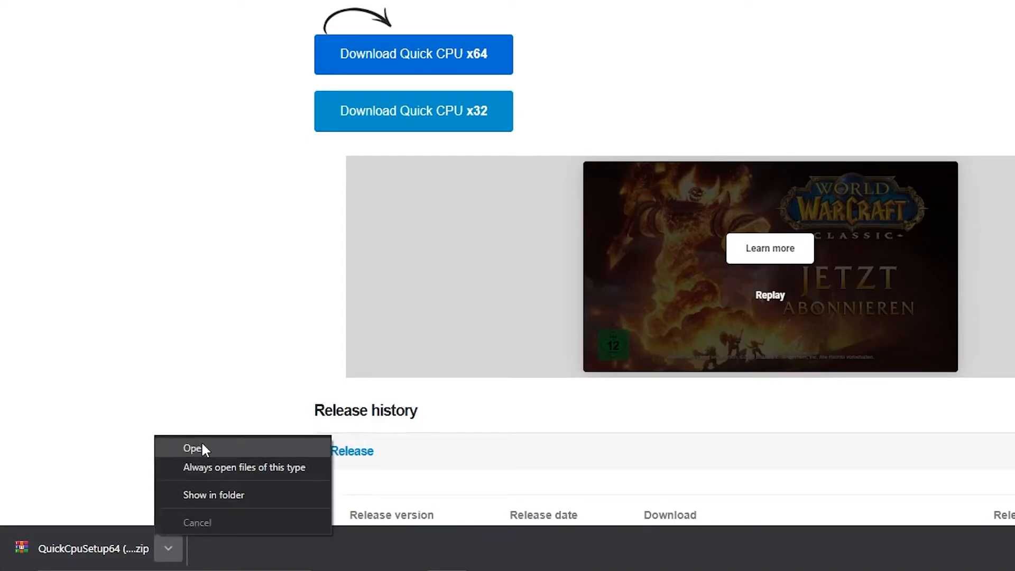
left_click(192, 447)
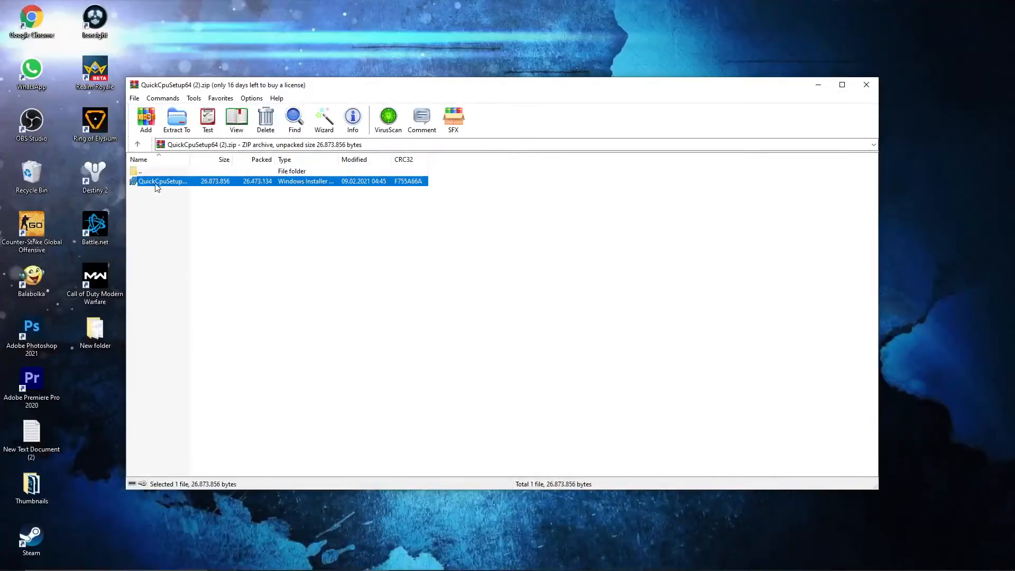
double_click(162, 181)
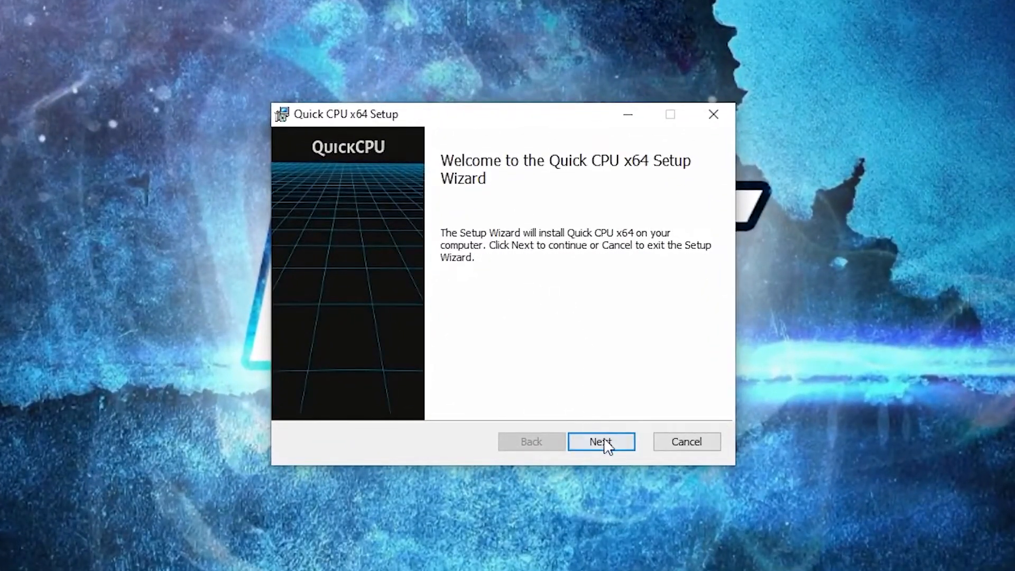
- Complete the Quick CPU x64 setup wizard, accepting the license, and launch the program
left_click(600, 441)
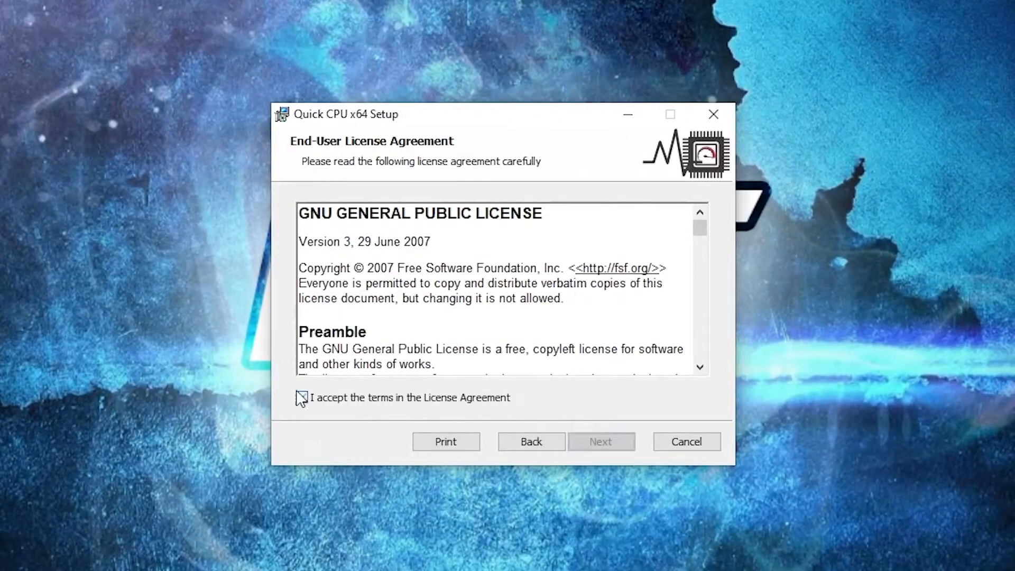
left_click(301, 398)
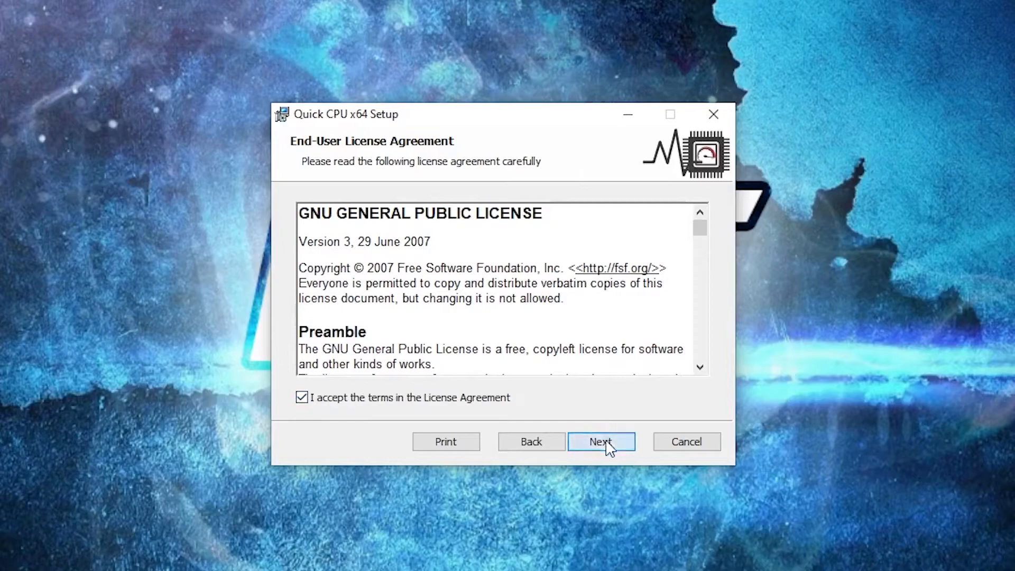
left_click(600, 441)
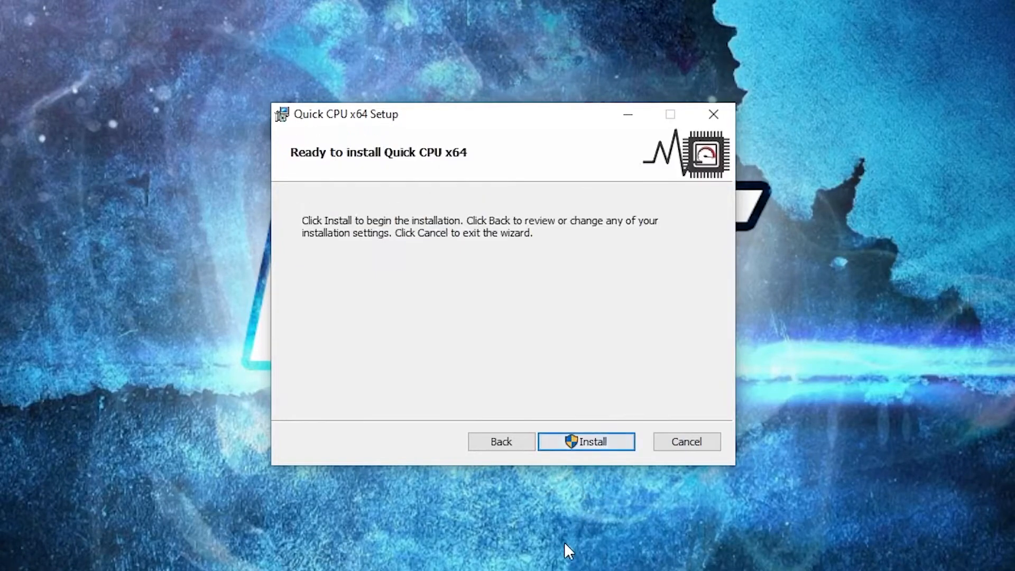
left_click(585, 441)
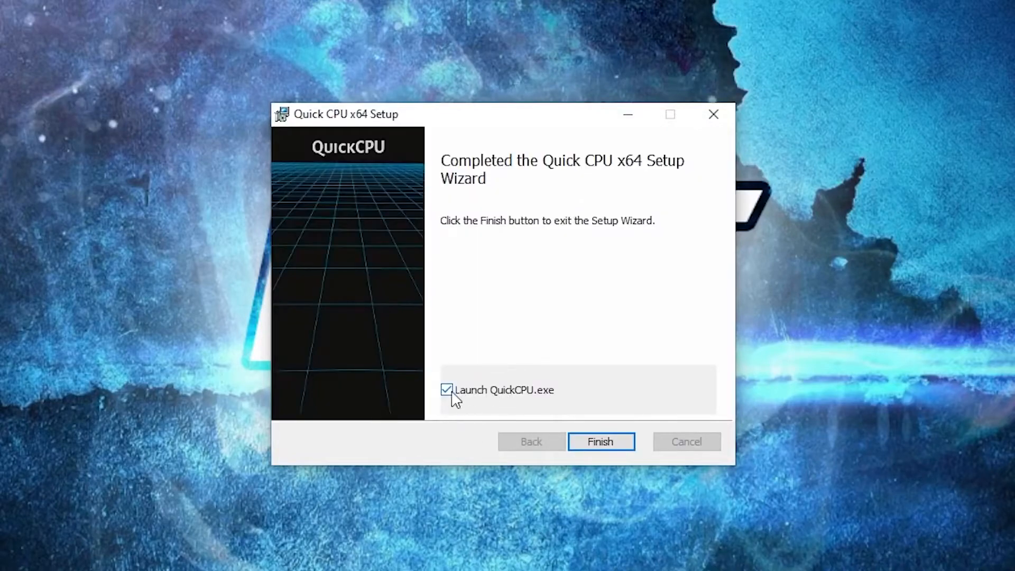
mouse_move(600, 442)
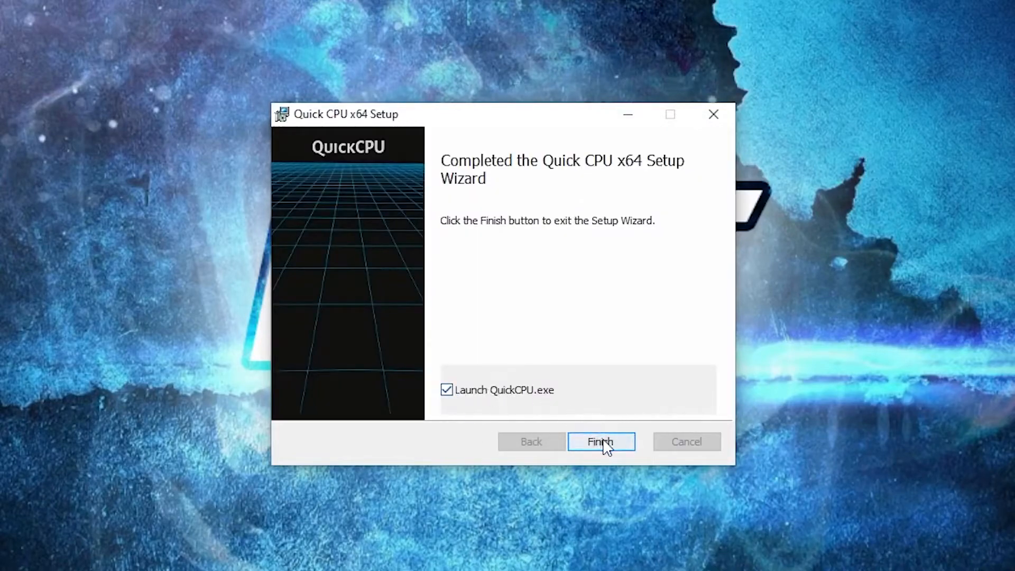
left_click(600, 442)
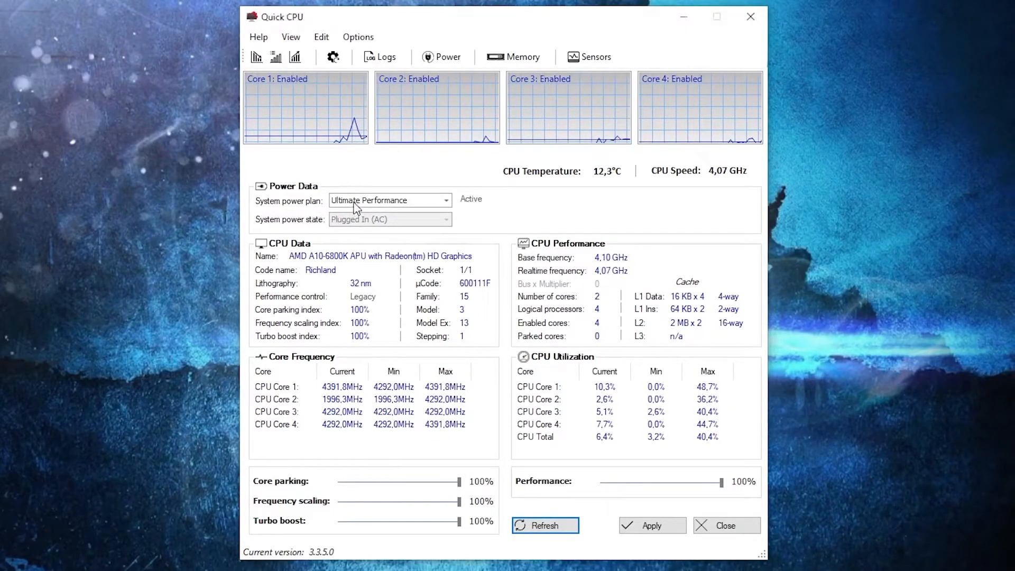
- Apply Quick CPU's Ultimate Performance settings, acknowledge the success message, and close Quick CPU
left_click(10, 561)
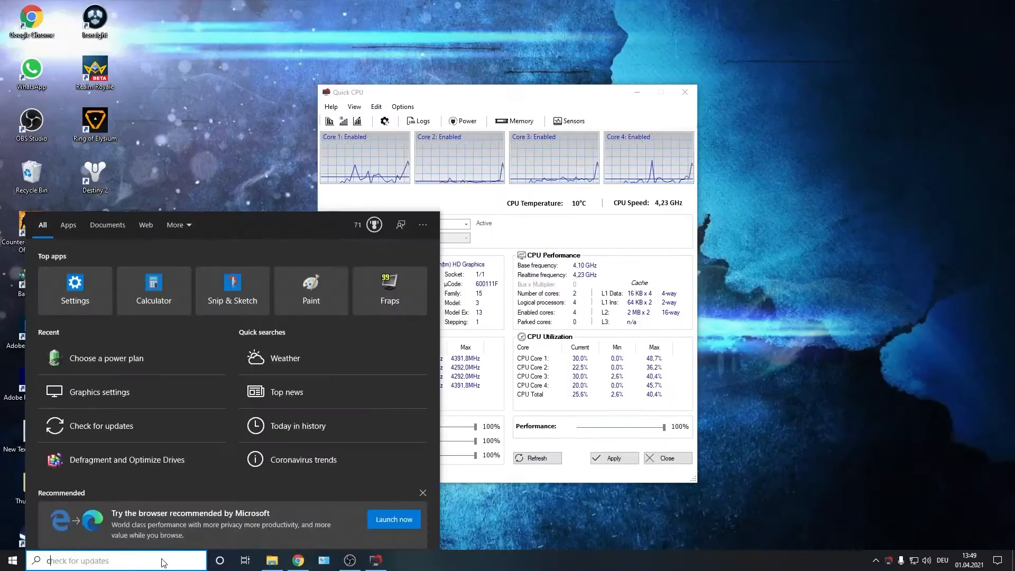
left_click(106, 358)
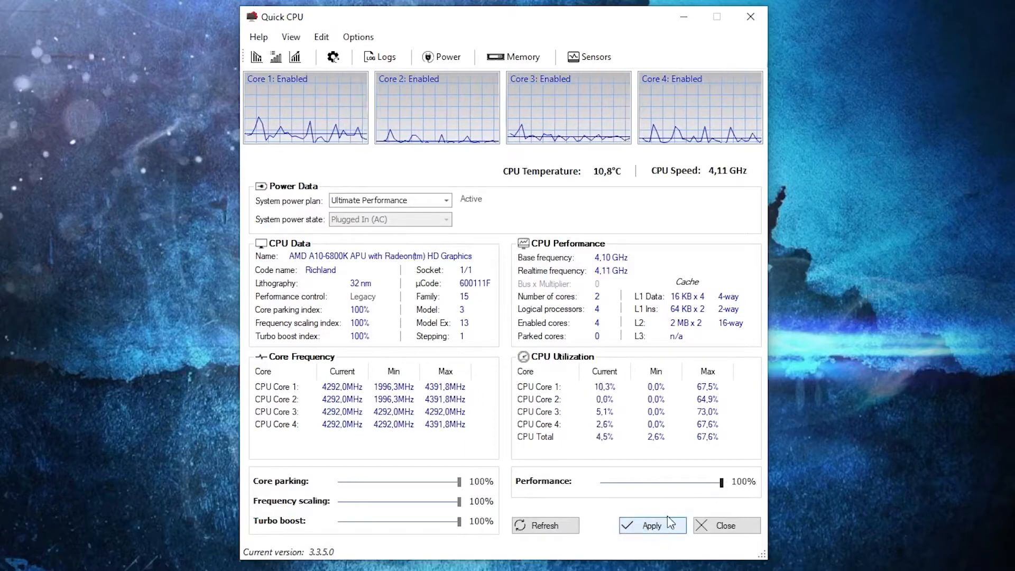
left_click(652, 525)
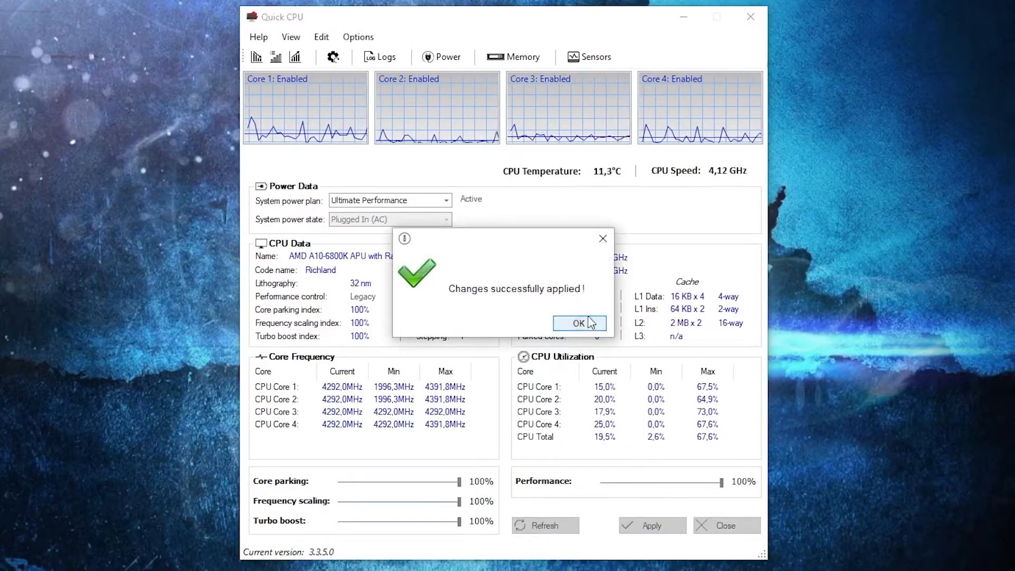
left_click(578, 323)
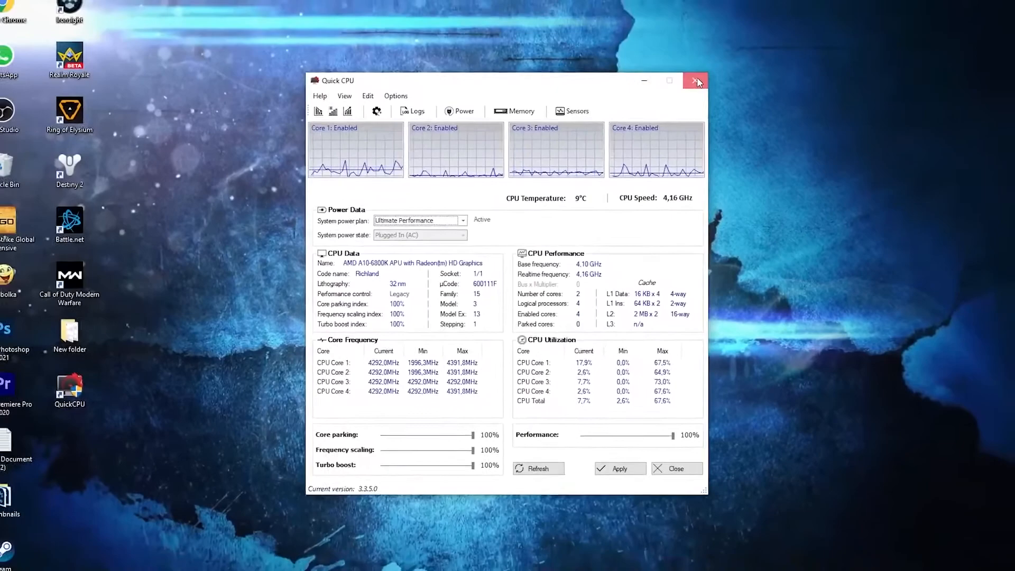
left_click(695, 80)
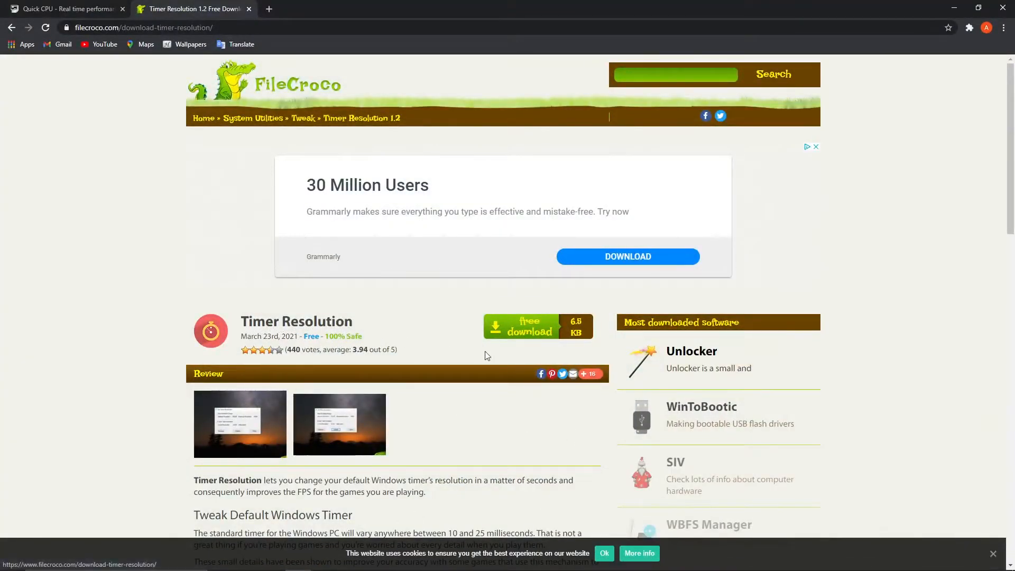
- Download Timer Resolution from FileCroco's internal mirror and launch it from the zip
left_click(528, 326)
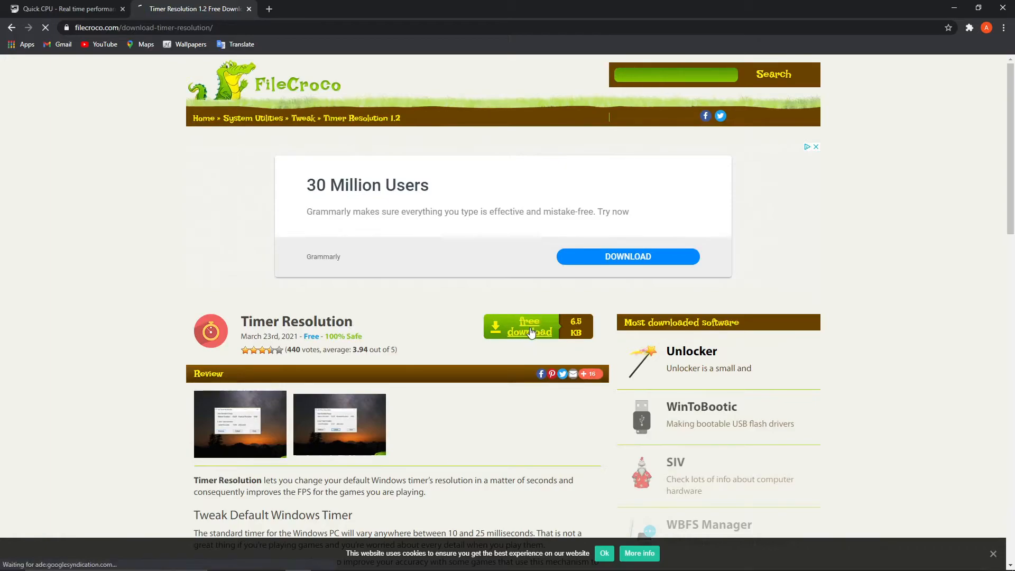
left_click(528, 326)
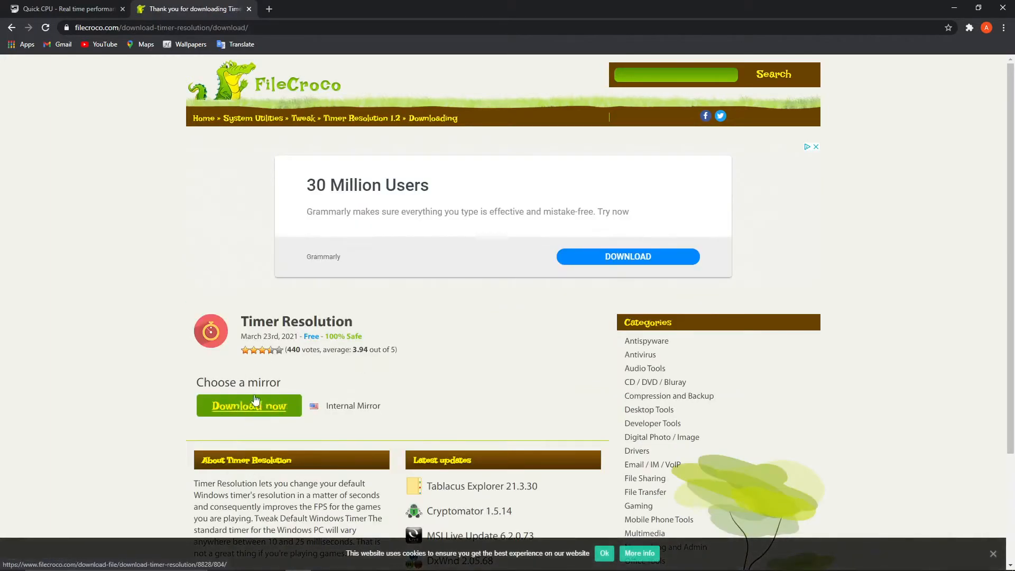
left_click(248, 406)
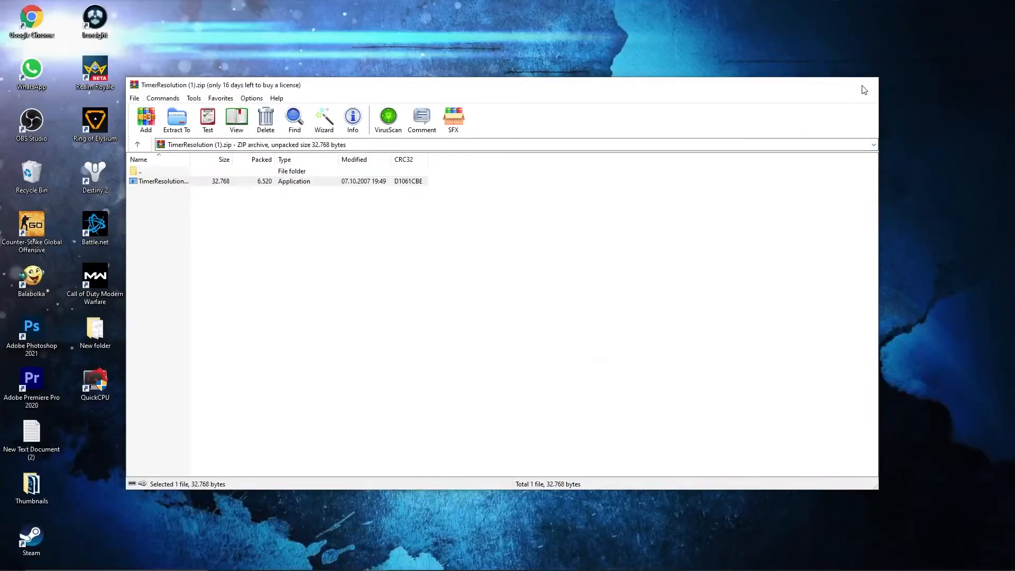
double_click(164, 181)
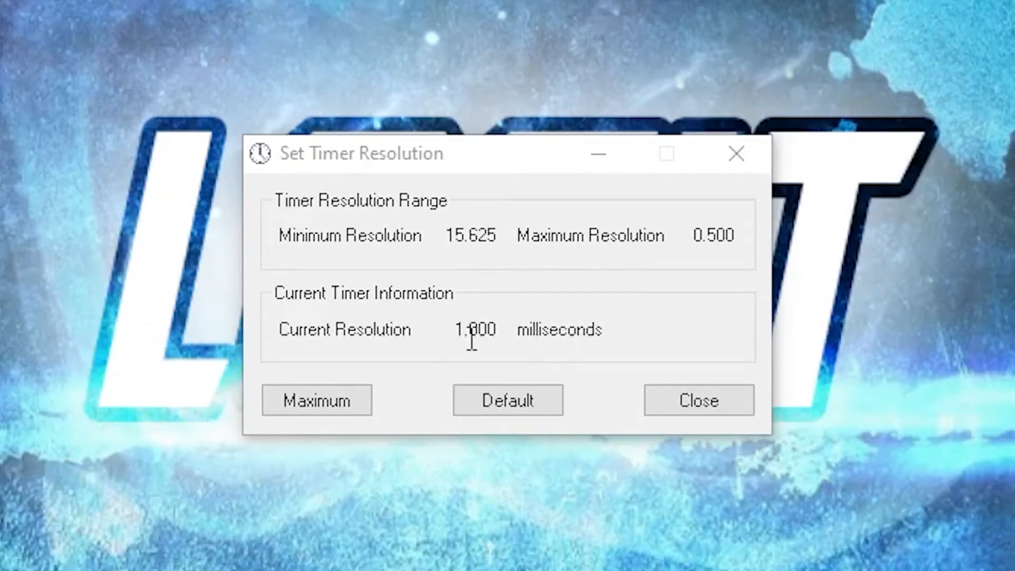
- Raise the timer resolution to its 0.500 ms maximum, then reset it to 1.000 ms
left_click(317, 400)
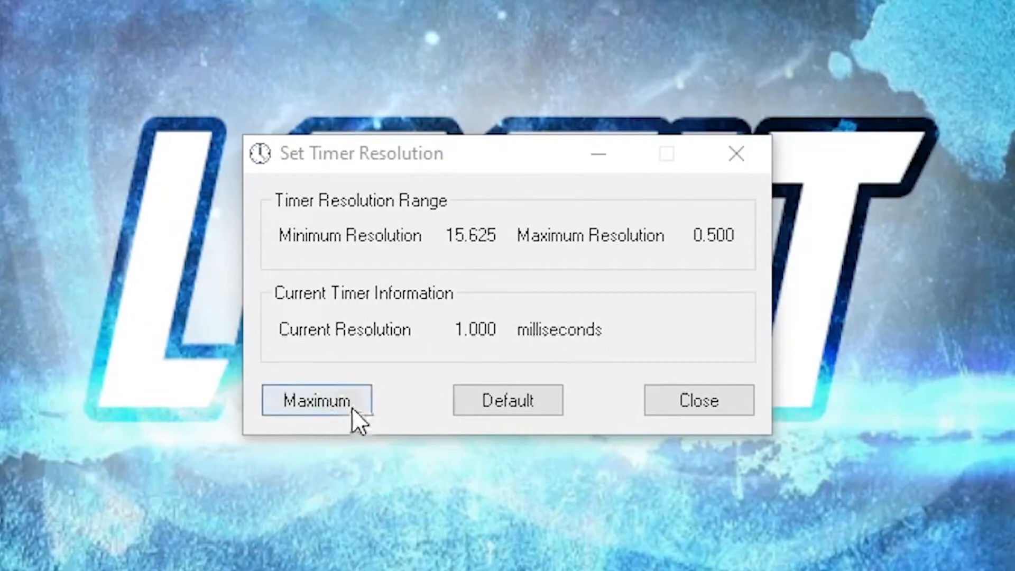
left_click(317, 400)
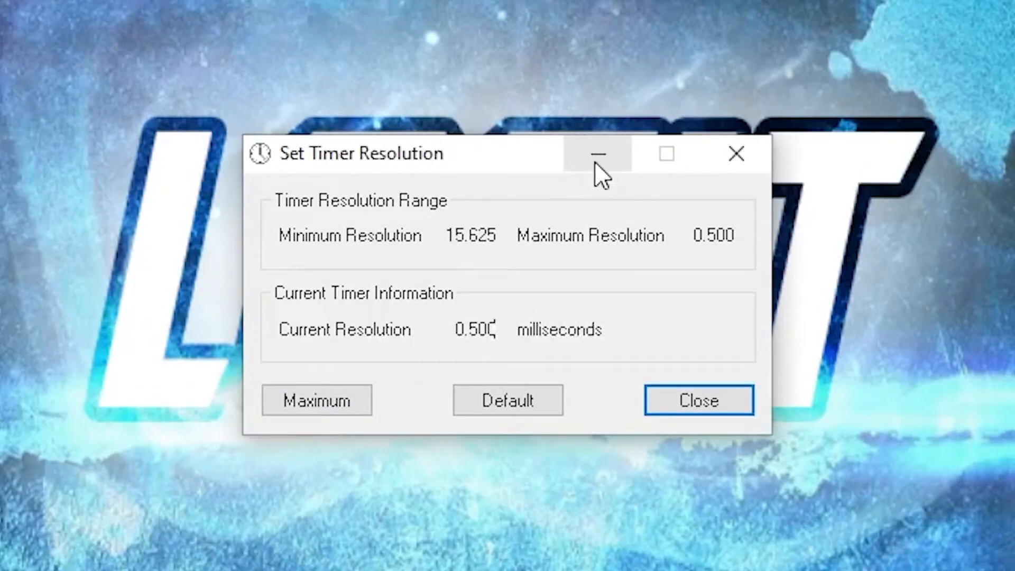
left_click(596, 154)
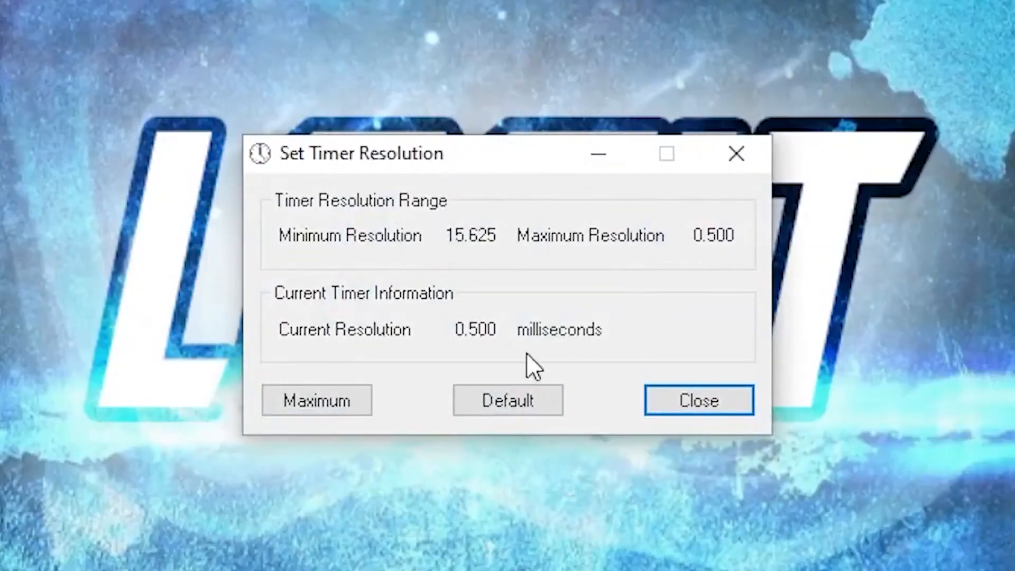
left_click(508, 400)
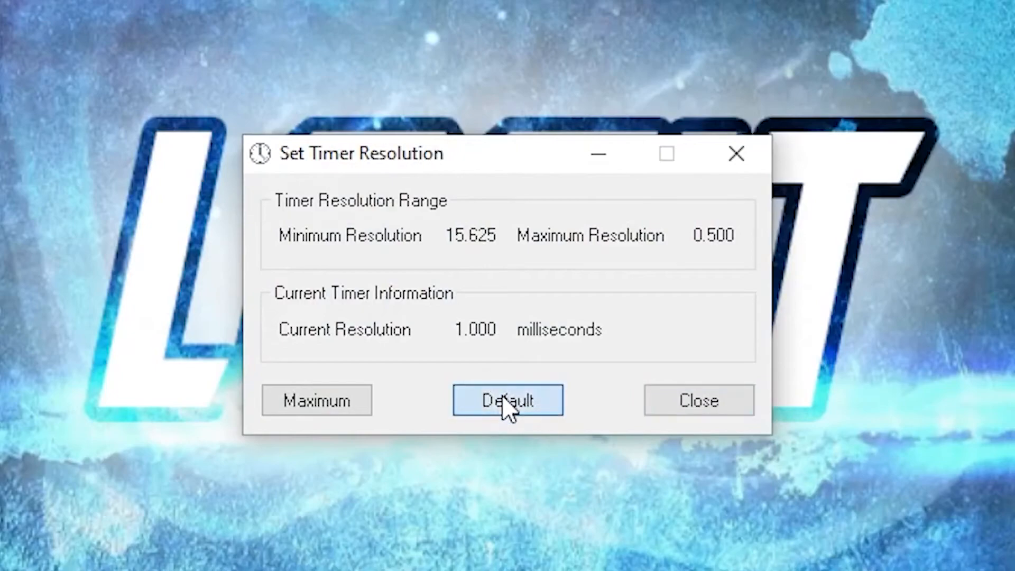